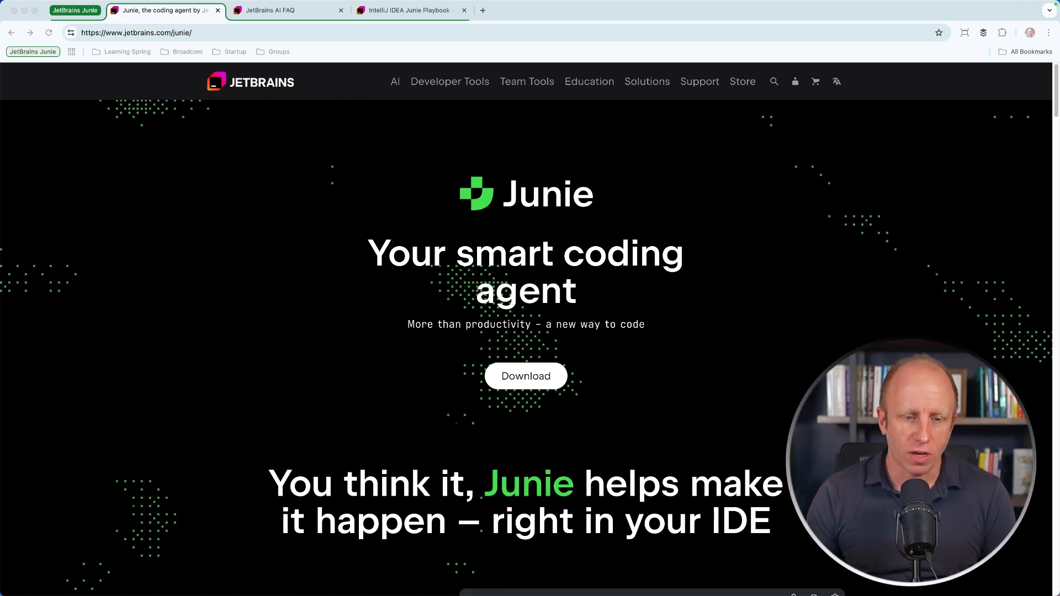
Browse the Junie product page's feature sections, then switch to the JetBrains AI FAQ tab
scroll("down", 3)
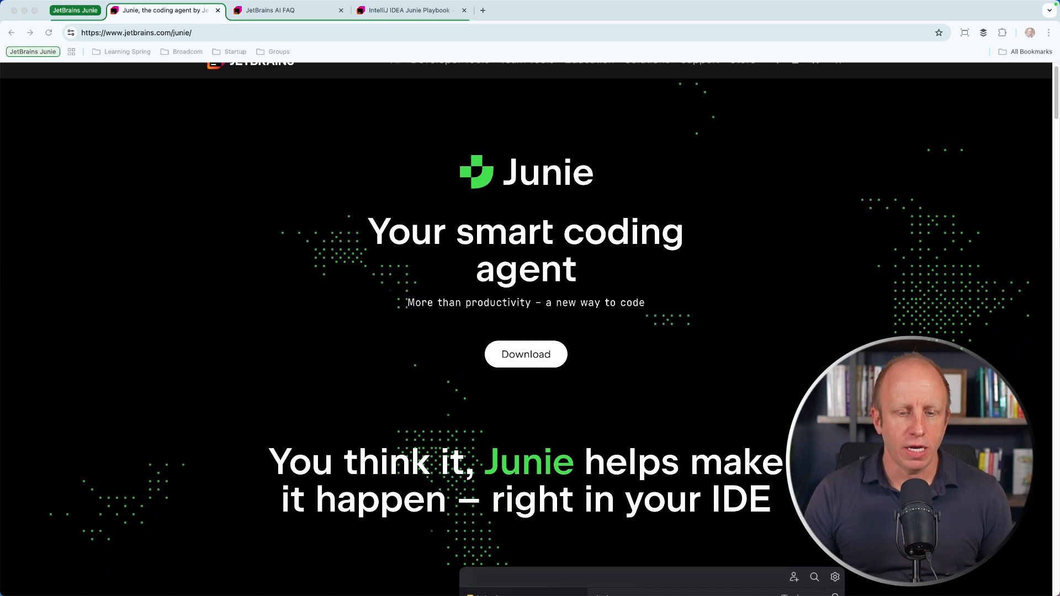
scroll("down", 3)
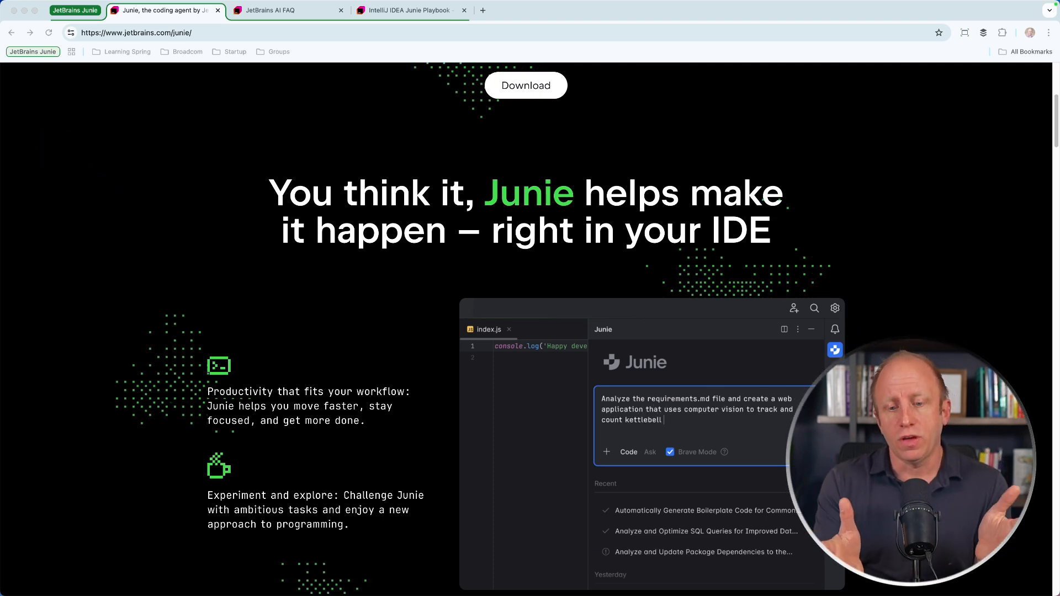
type("jerk reps automatically through your webcam.")
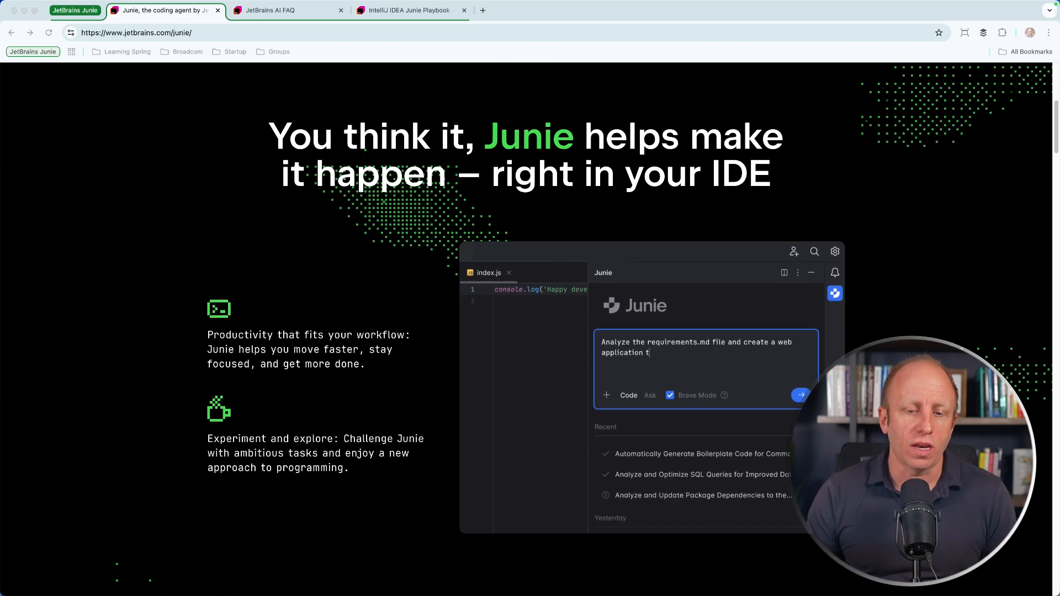
scroll("down", 3)
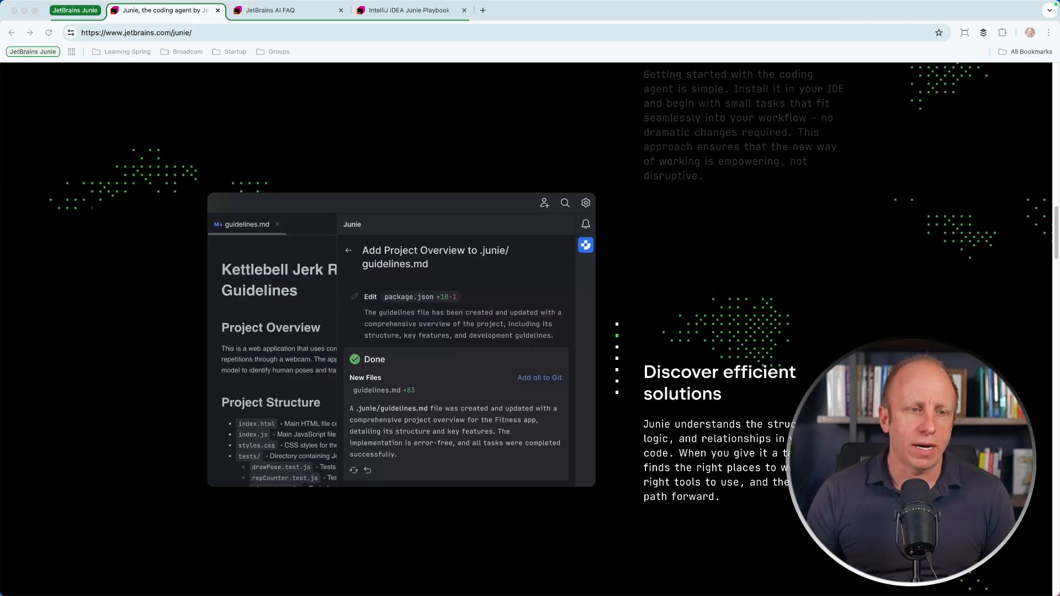
left_click(287, 10)
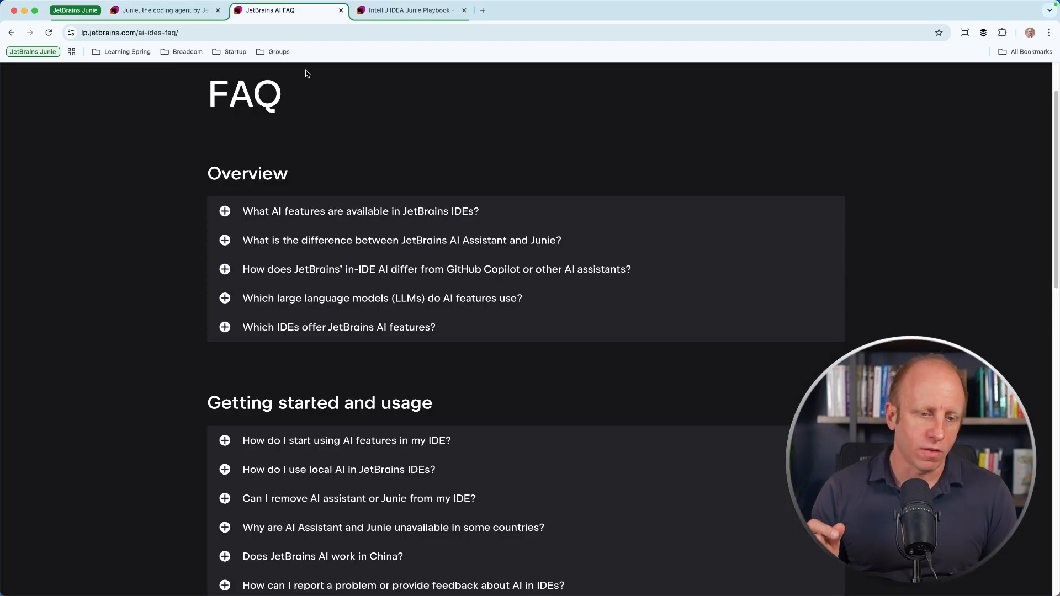
mouse_move(333, 147)
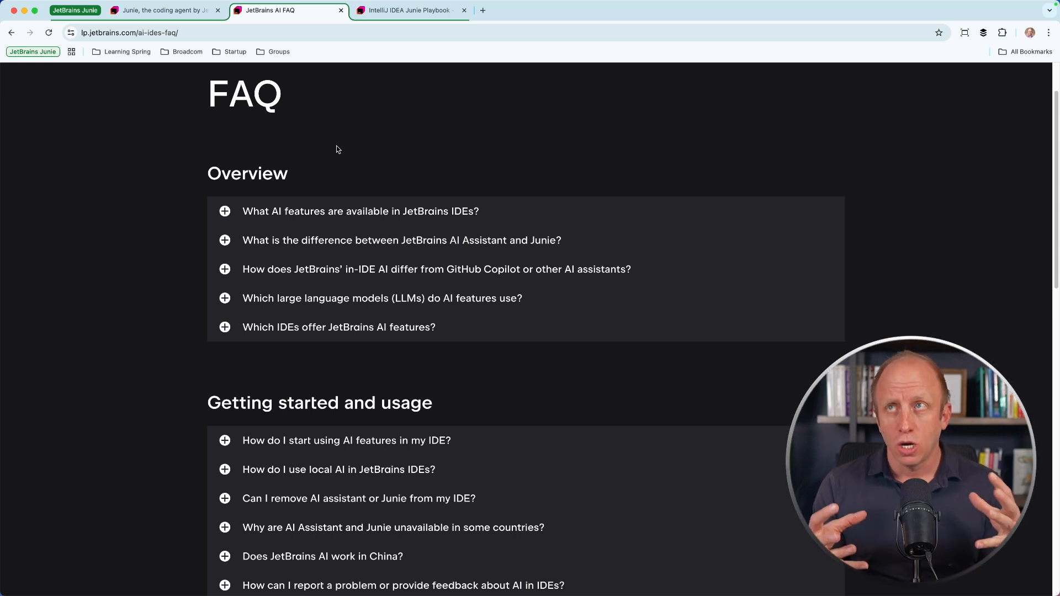
mouse_move(330, 277)
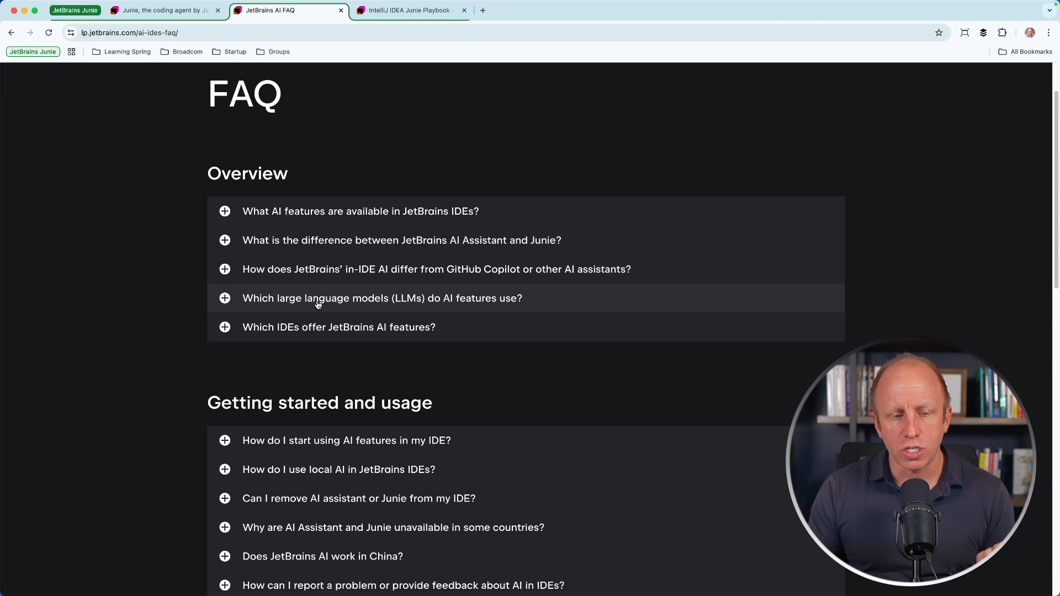
Expand, read and collapse the 'Which large language models (LLMs) do AI features use?' answer
left_click(382, 298)
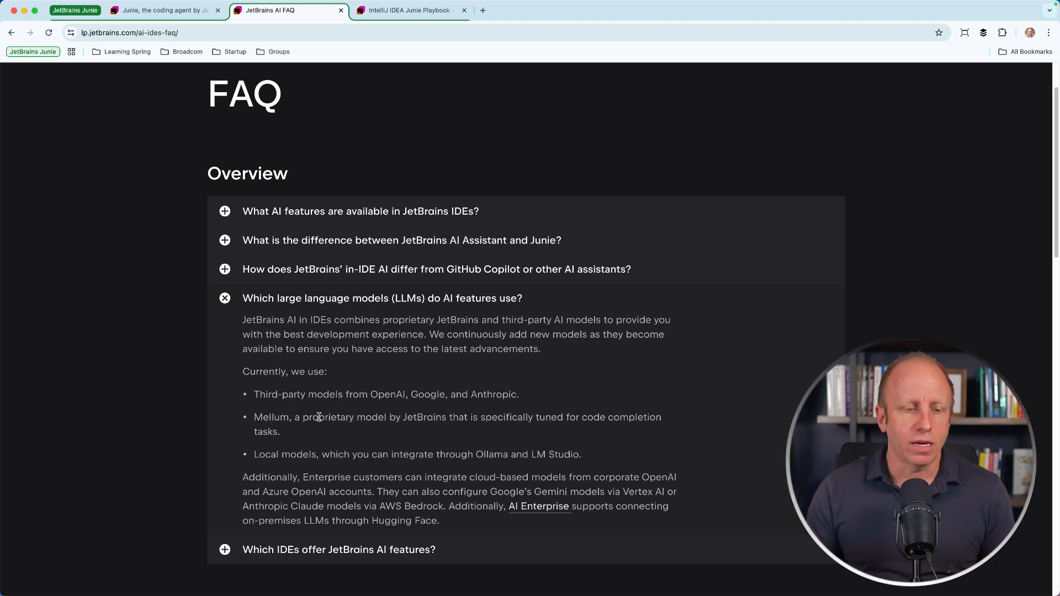
left_click(382, 298)
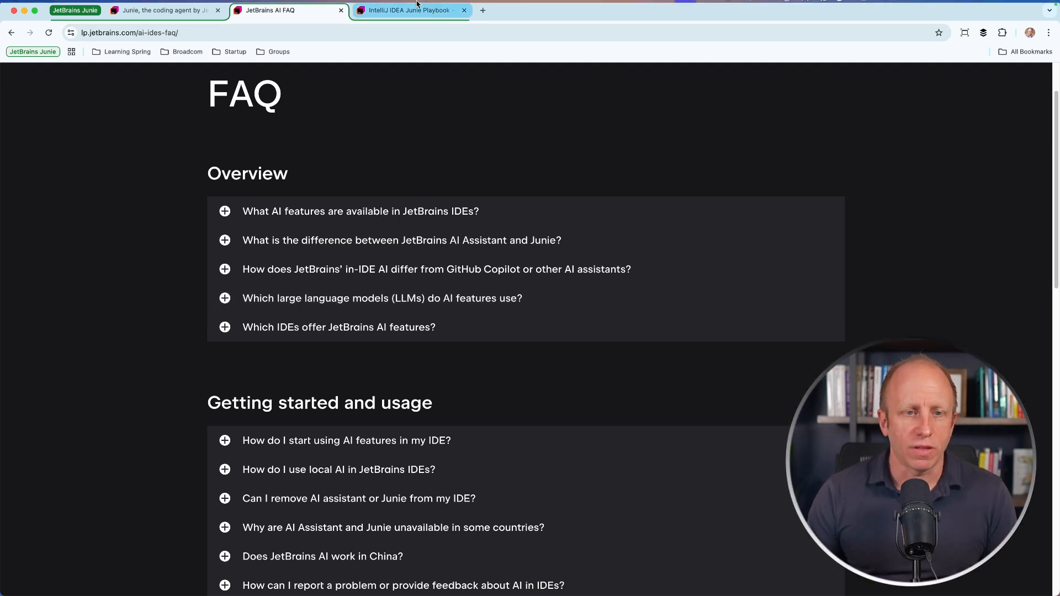
left_click(406, 10)
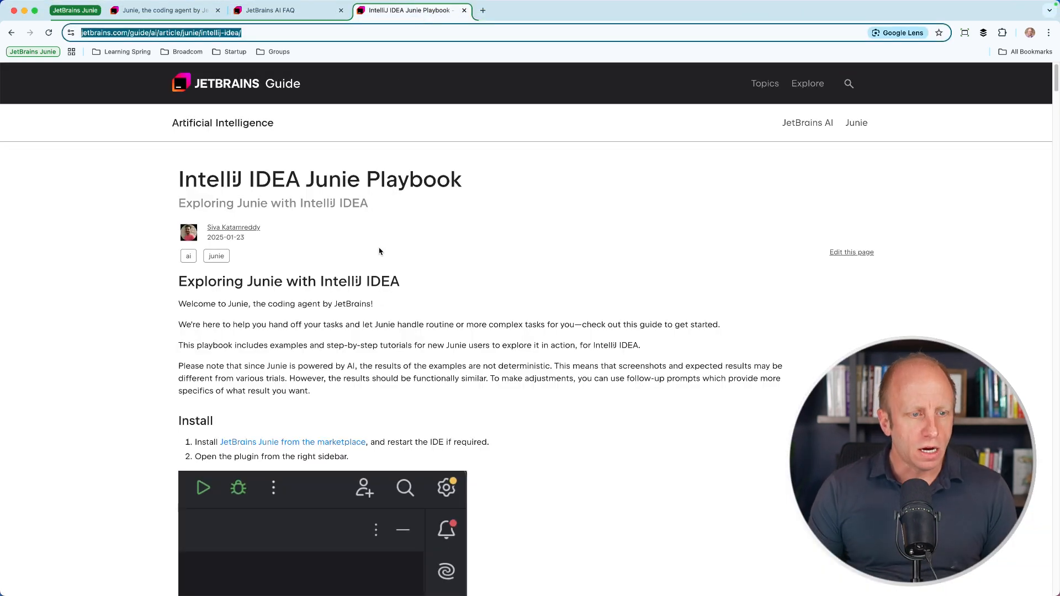
mouse_move(198, 137)
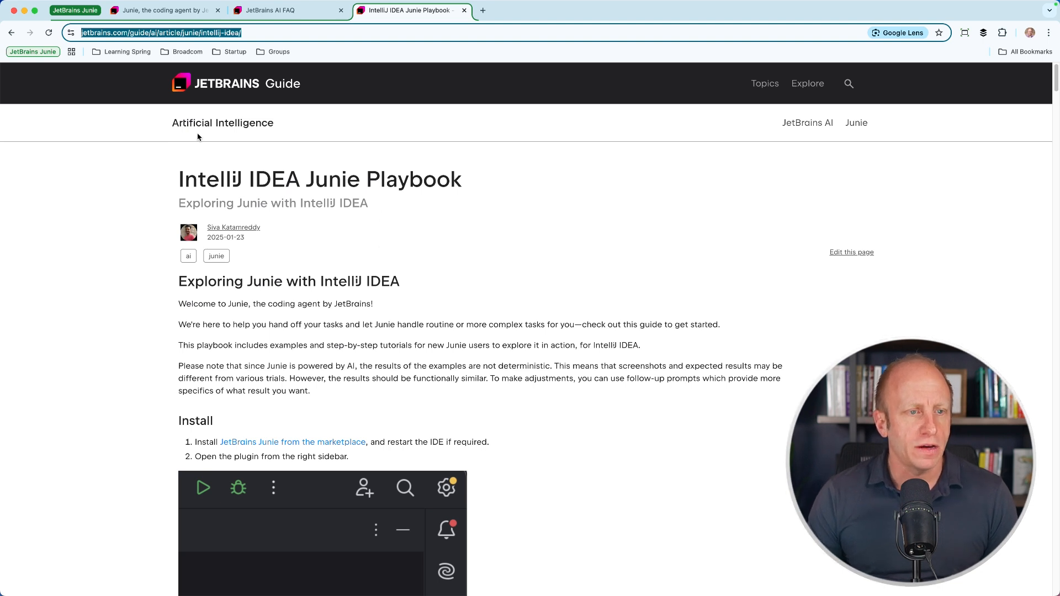
mouse_move(172, 121)
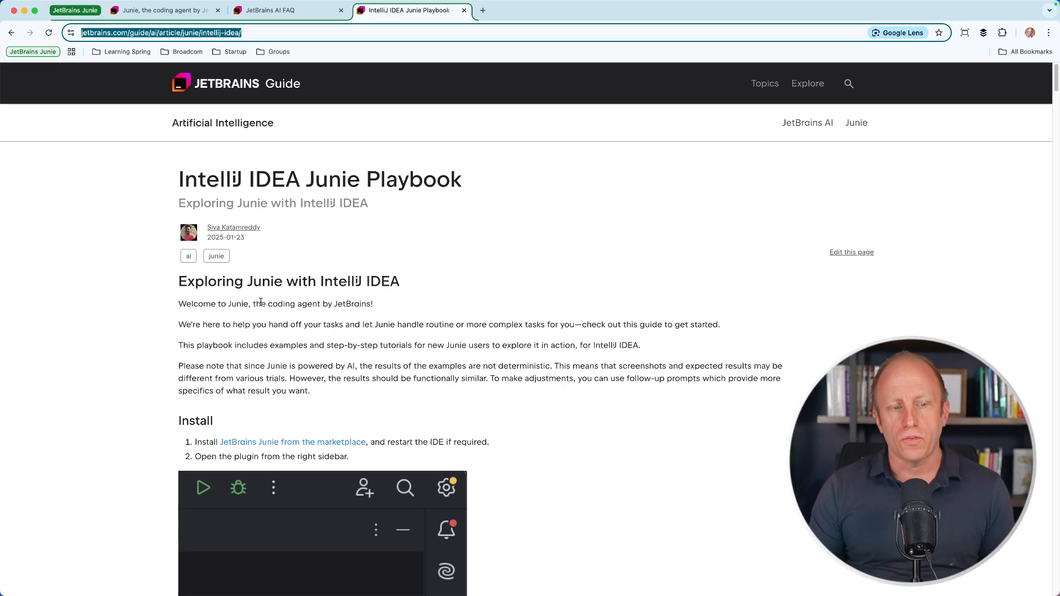
scroll("down", 3)
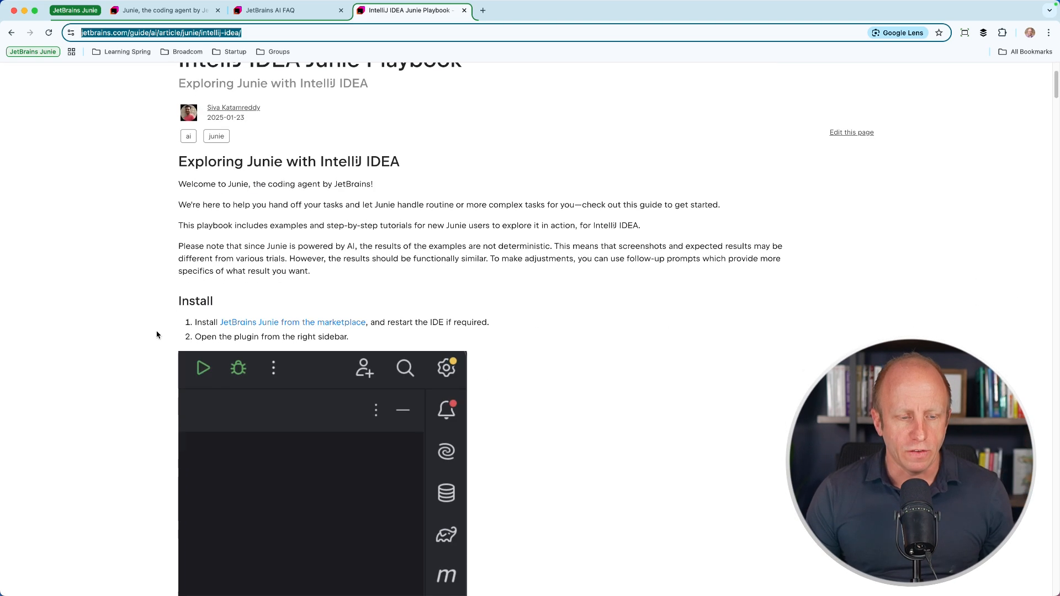
mouse_move(292, 322)
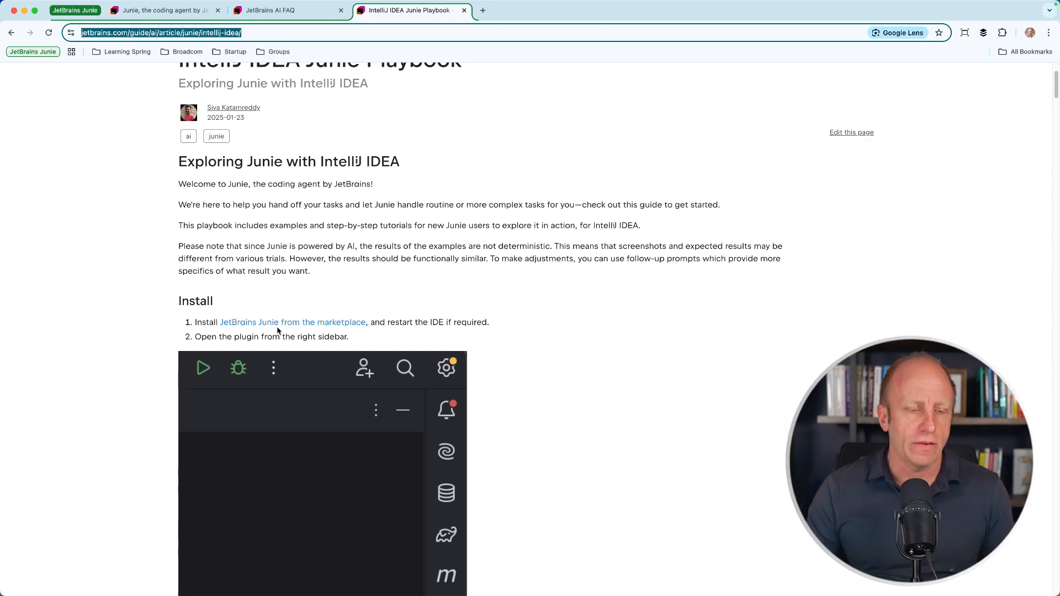
scroll("down", 3)
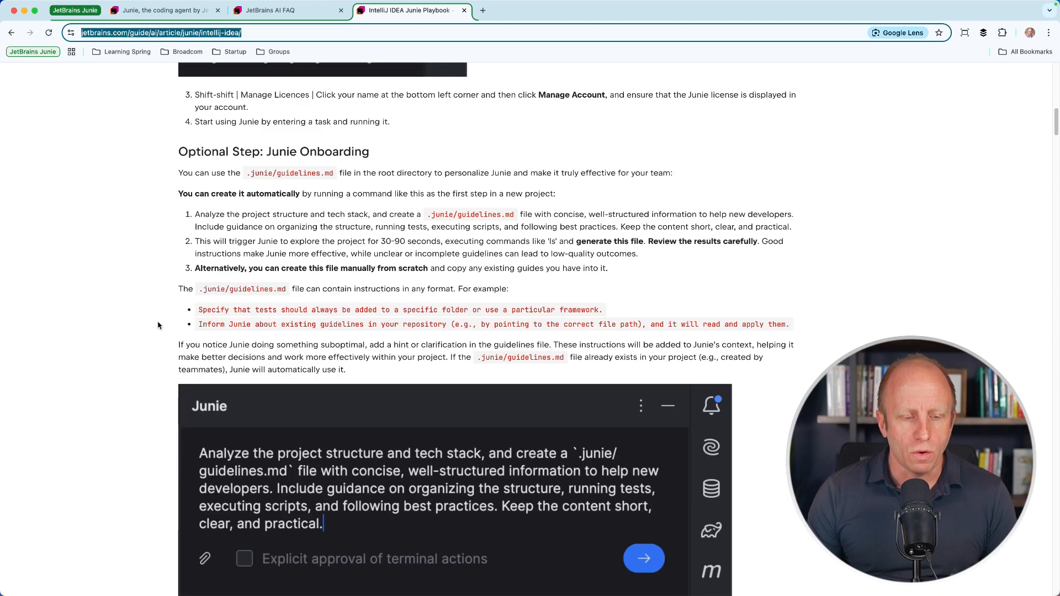
scroll("down", 3)
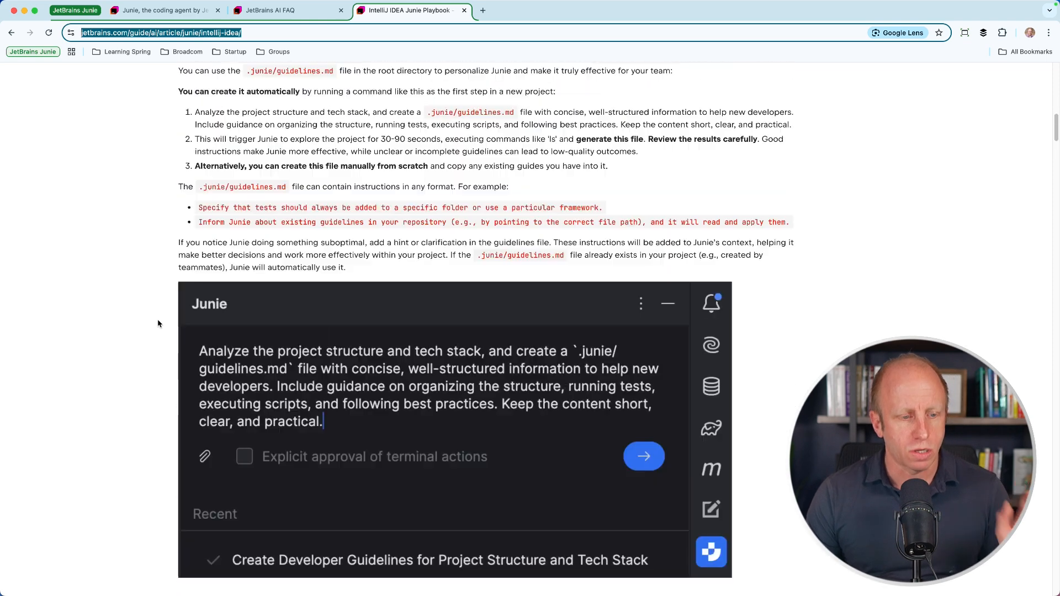
scroll("up", 3)
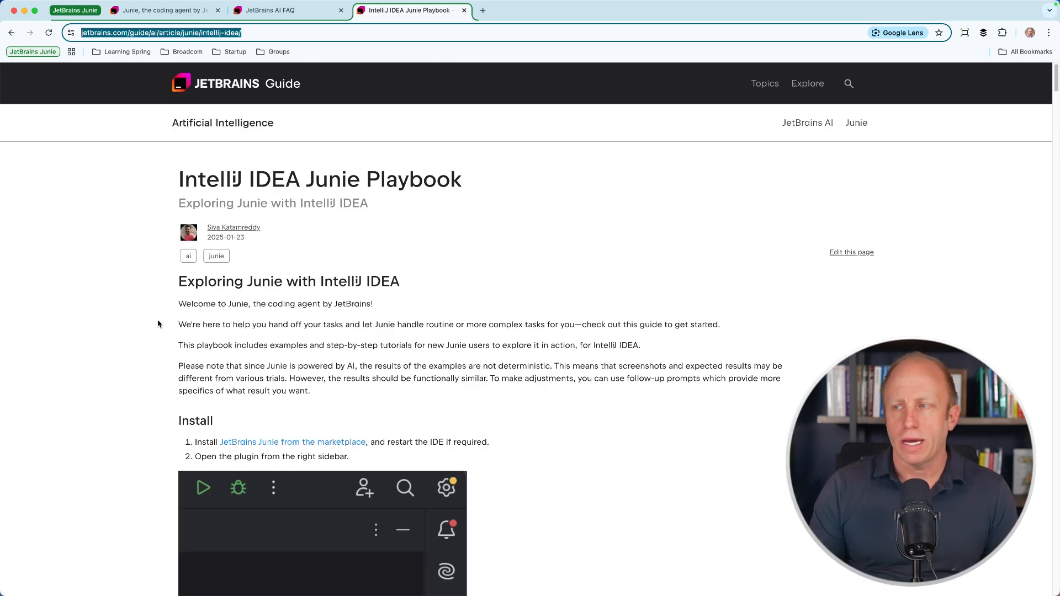
mouse_move(338, 238)
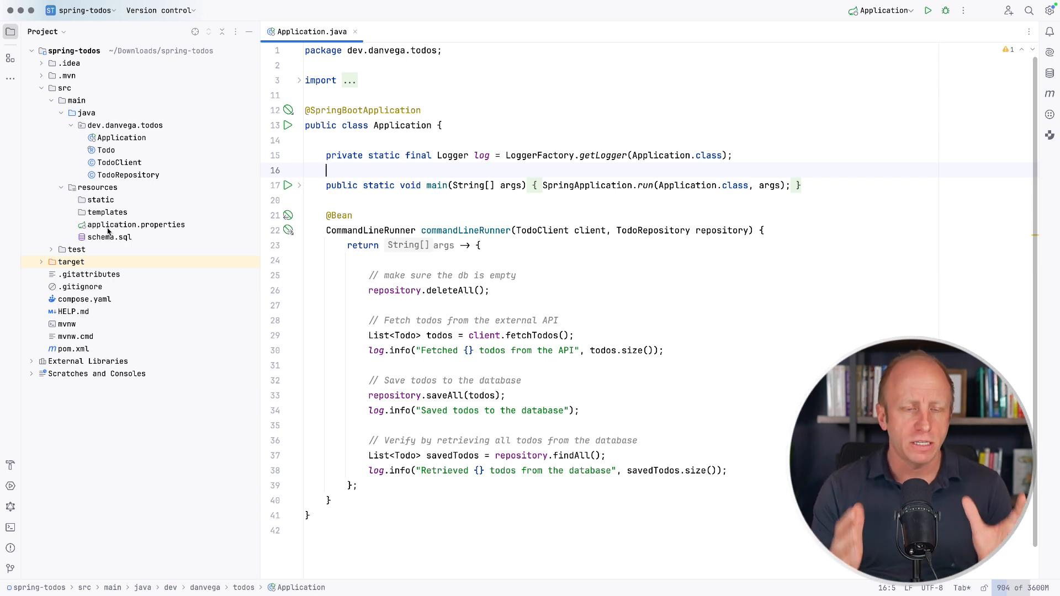
mouse_move(926, 109)
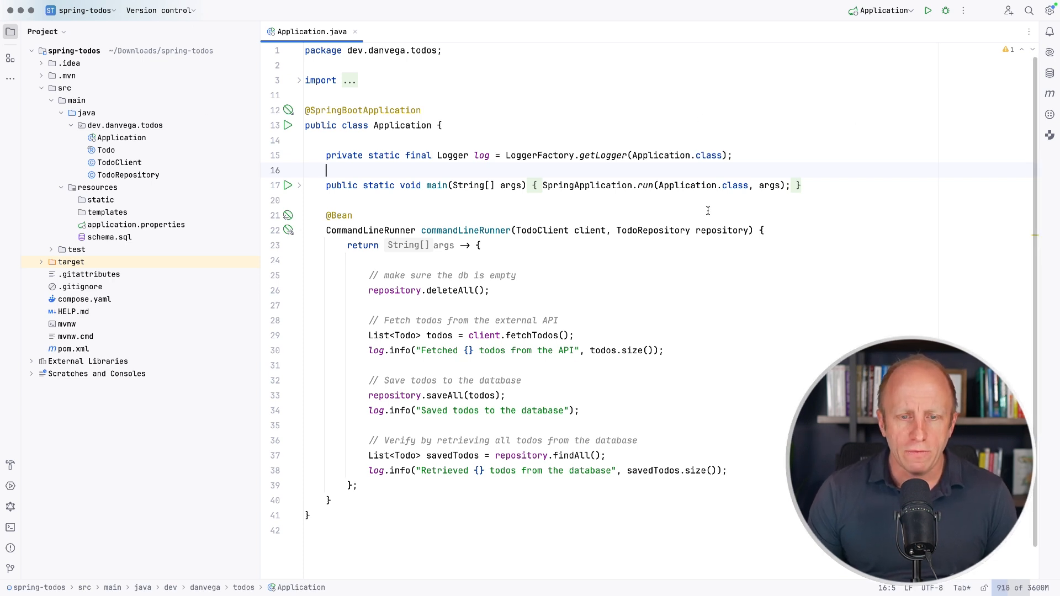
mouse_move(1033, 142)
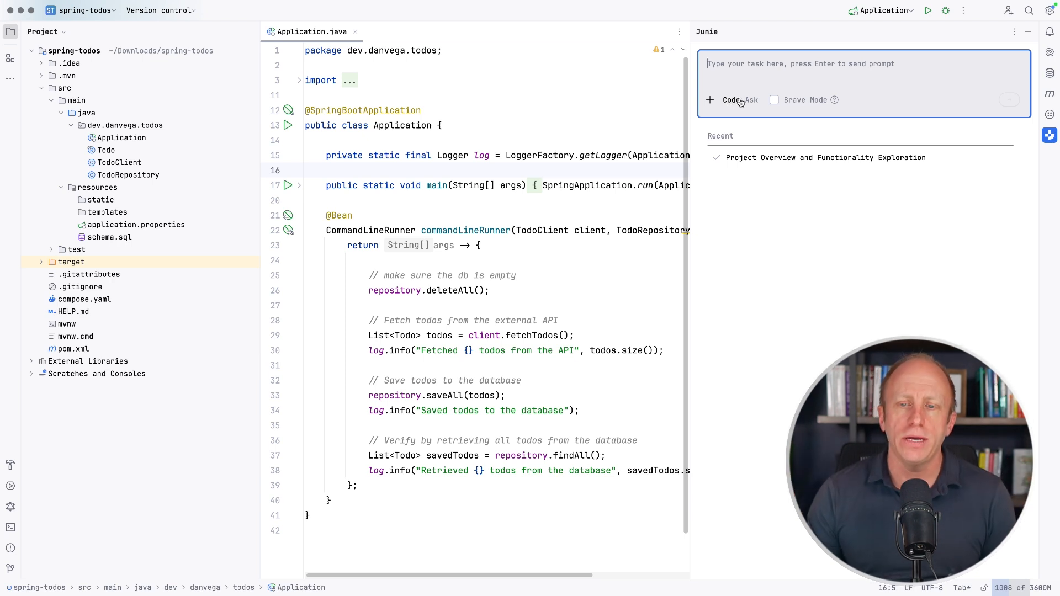
Switch Junie's prompt from Code to Ask mode
left_click(750, 99)
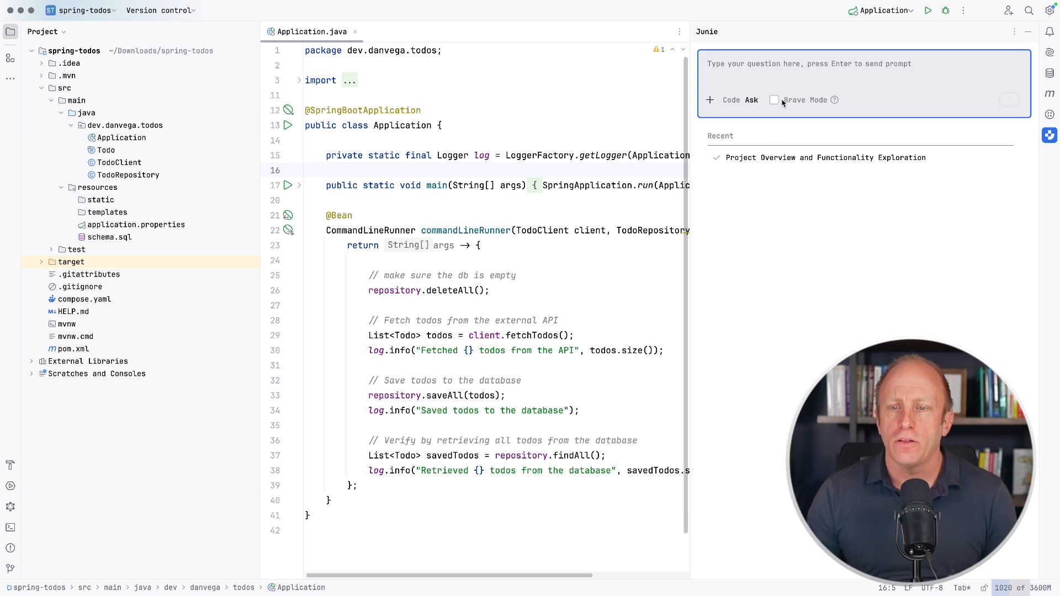
mouse_move(834, 99)
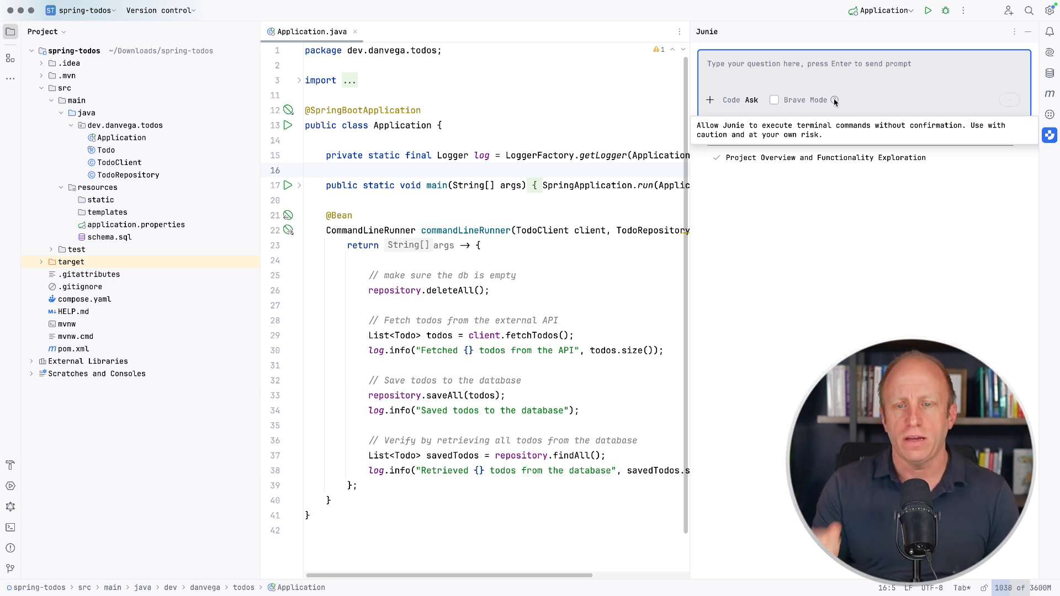
mouse_move(768, 79)
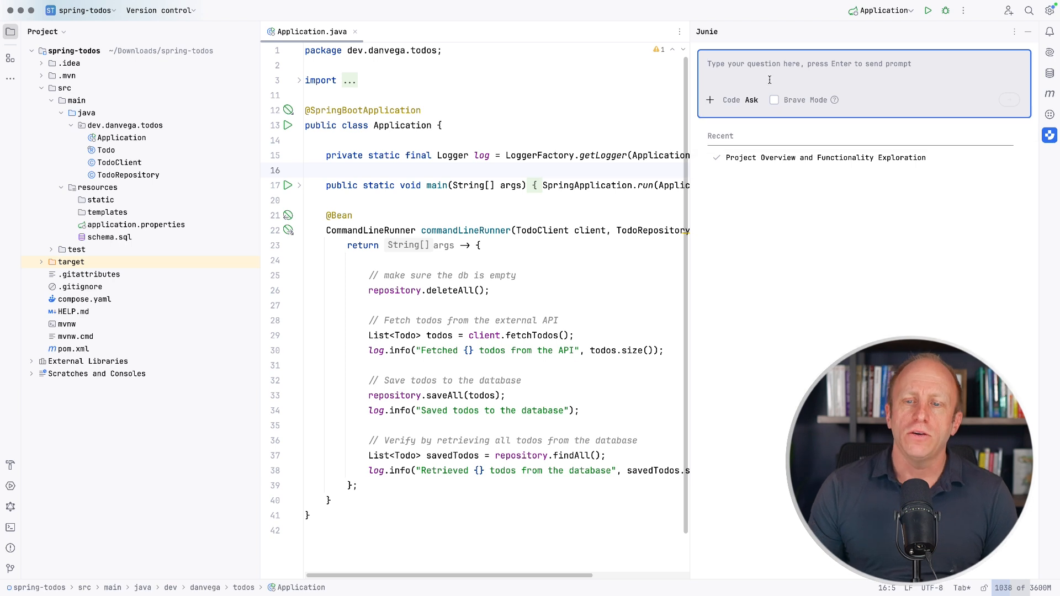
mouse_move(777, 99)
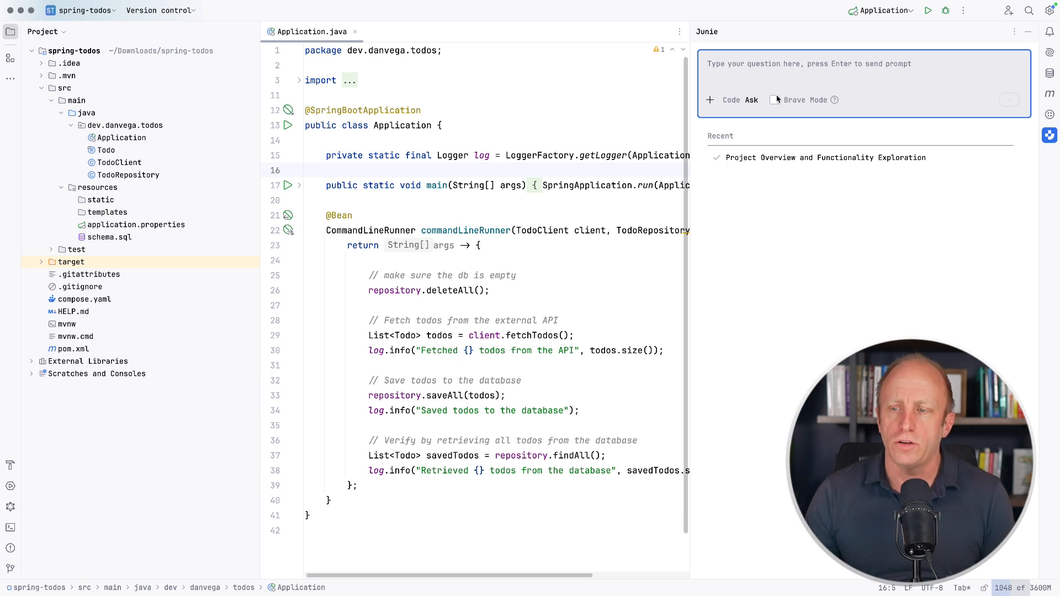
mouse_move(771, 147)
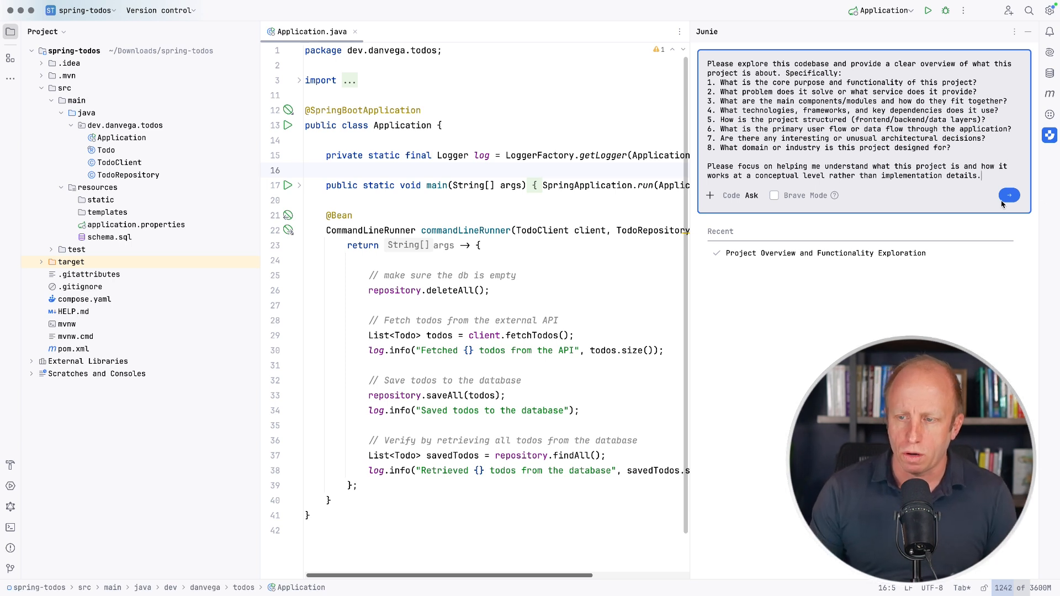
Send Junie the question asking for an overview of the spring-todos project
left_click(1009, 196)
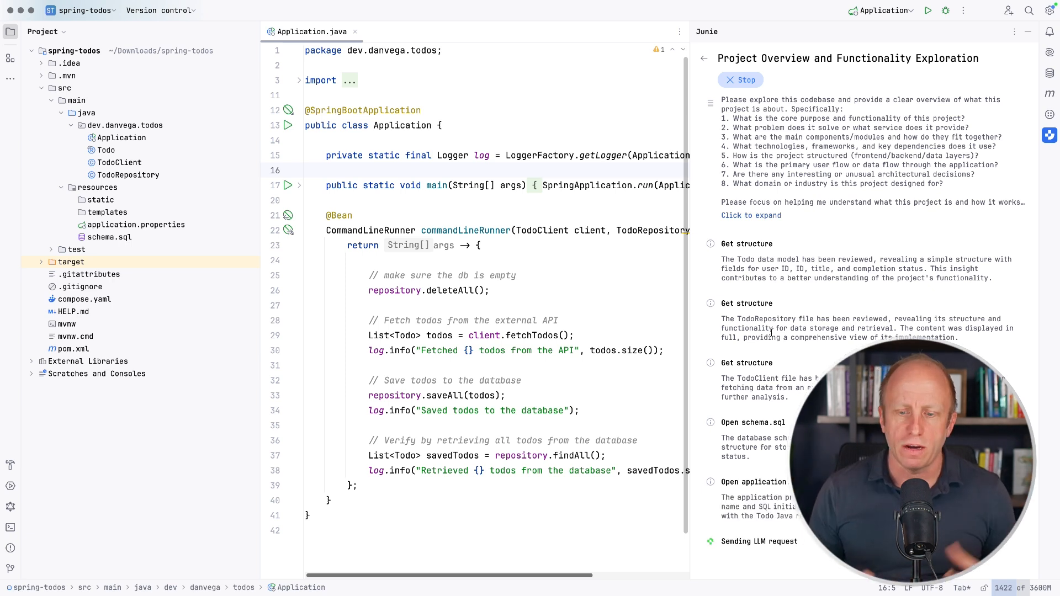
Scroll through Junie's Markdown overview of spring-todos' purpose, components and structure
scroll("down", 3)
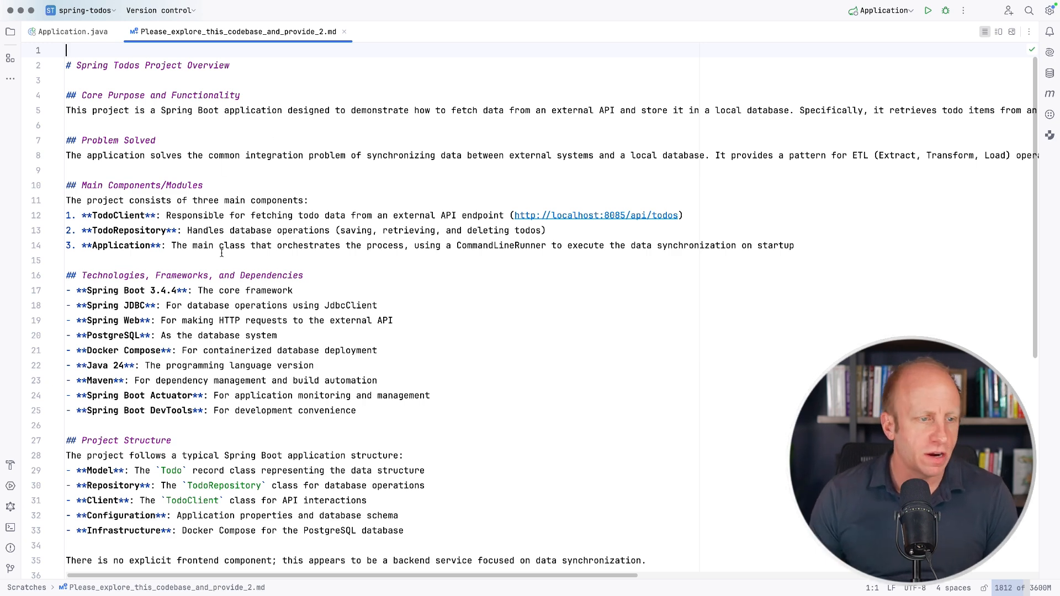
scroll("down", 3)
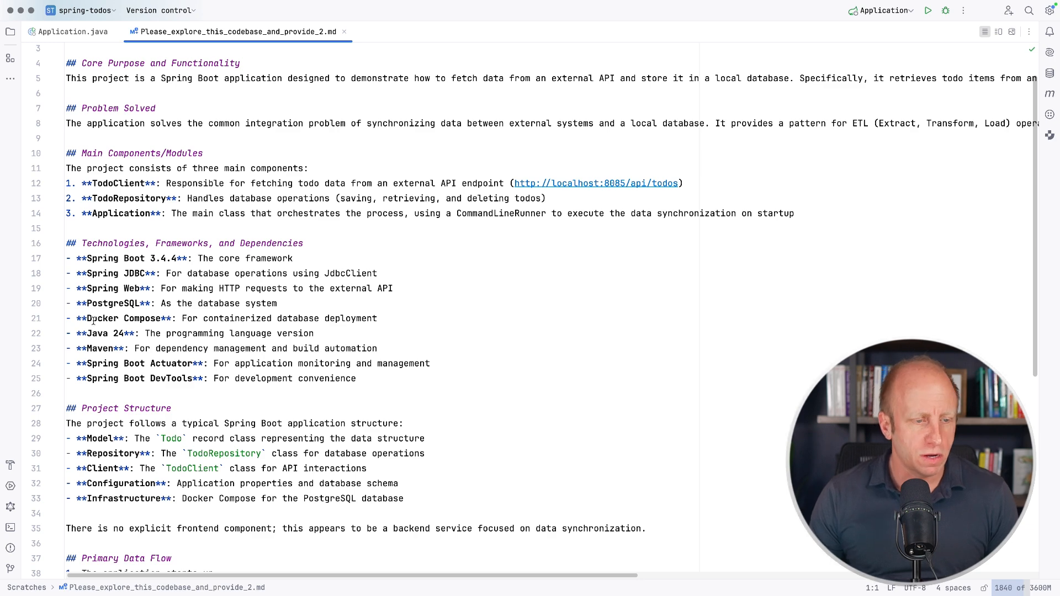
left_click(230, 348)
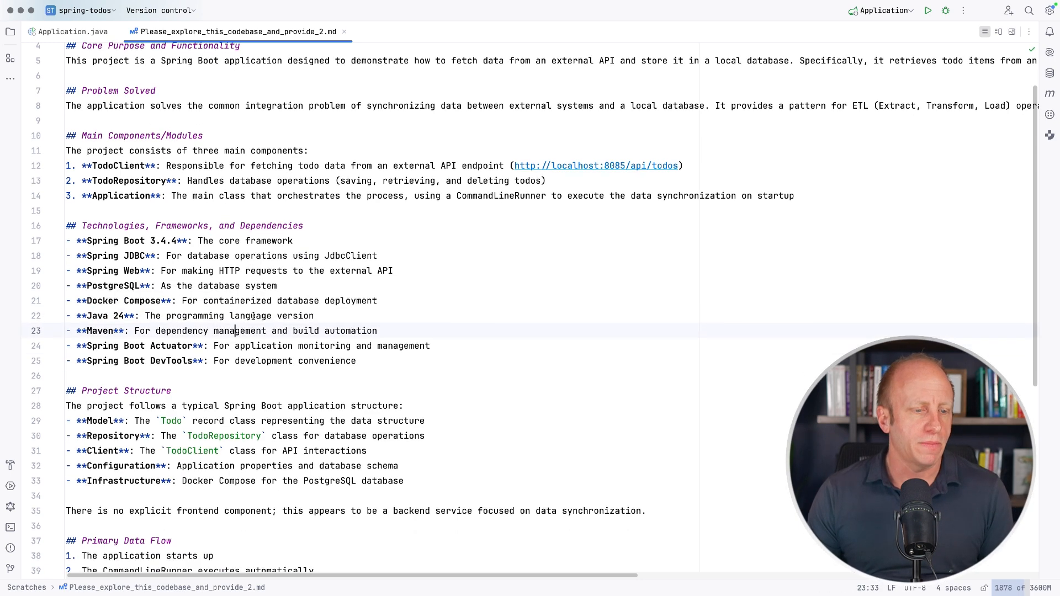
scroll("down", 3)
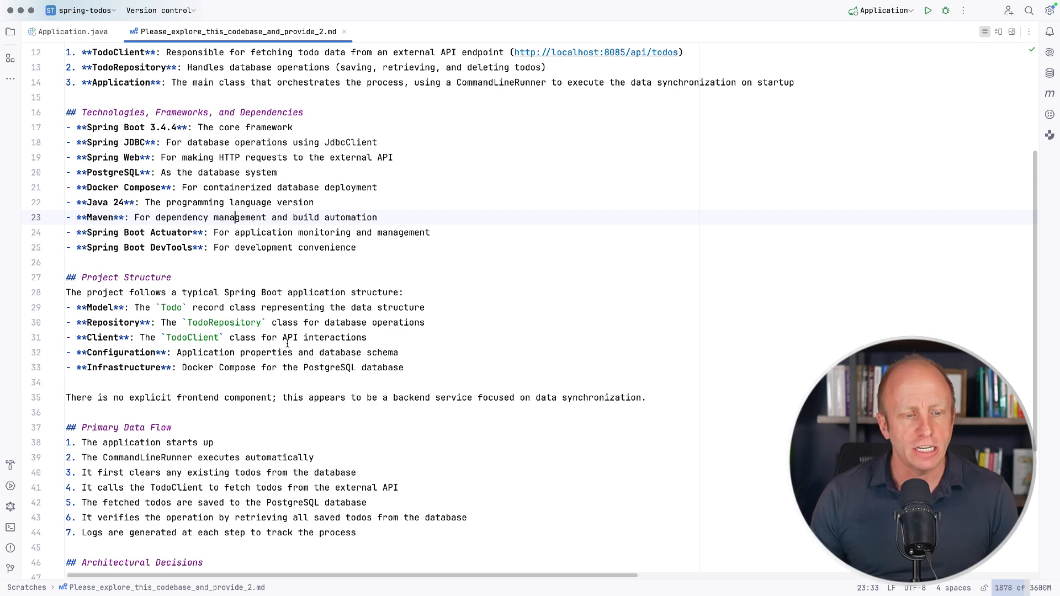
scroll("down", 3)
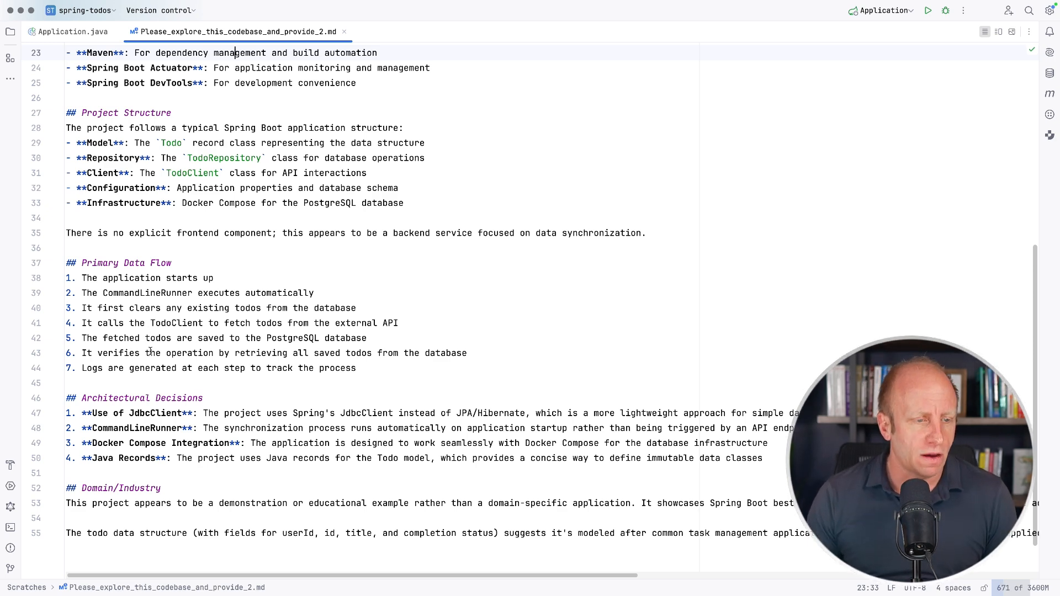
scroll("down", 3)
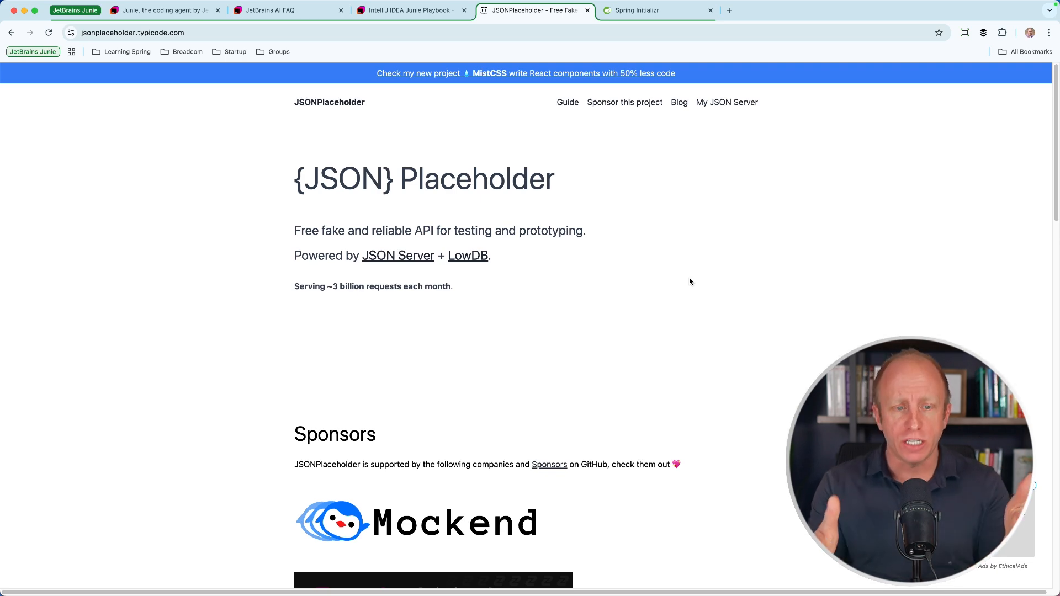
mouse_move(556, 295)
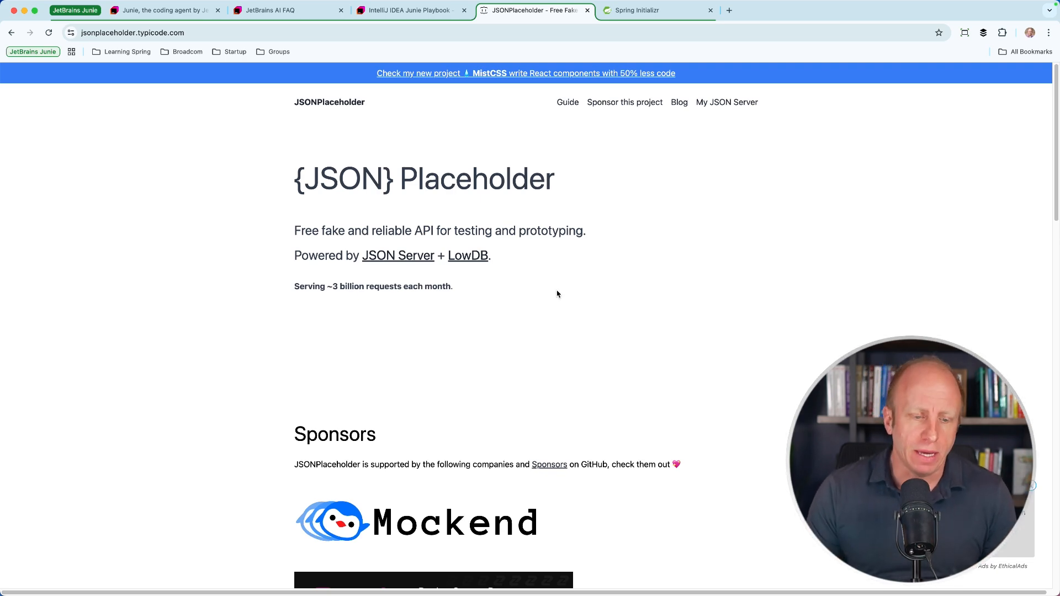
Open the JSONPlaceholder /posts endpoint and select its URL for copying
scroll("down", 3)
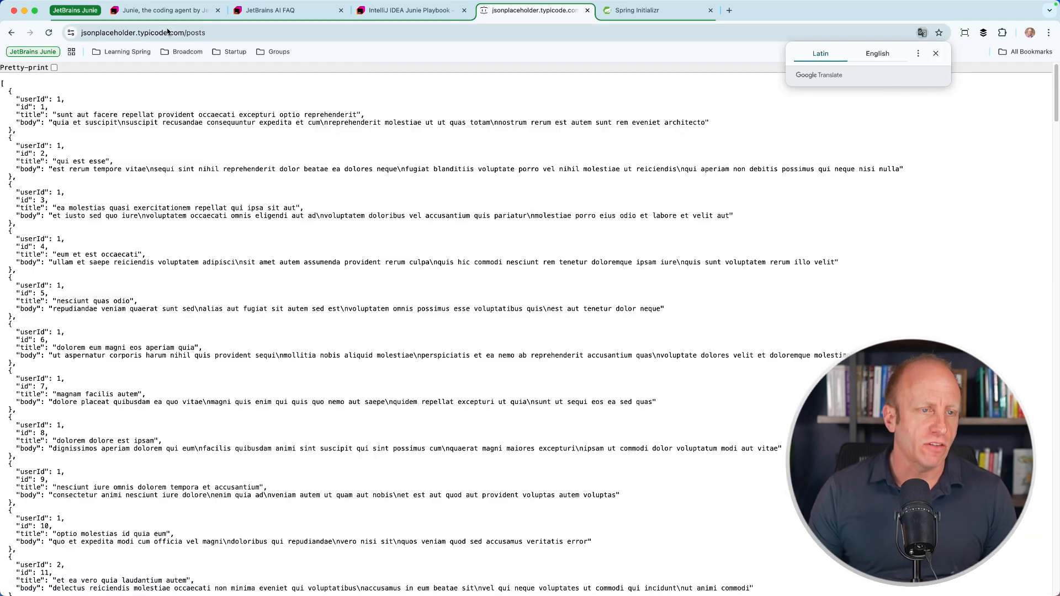
left_click(142, 32)
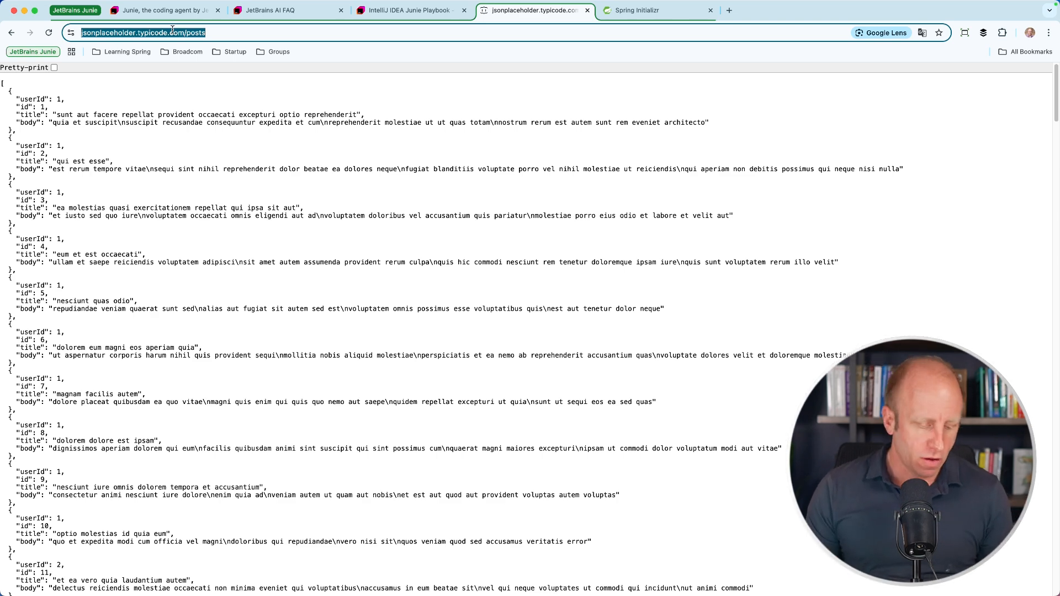
Set group dev.danvega and artifact posts, and search dependencies for 'web'
left_click(633, 10)
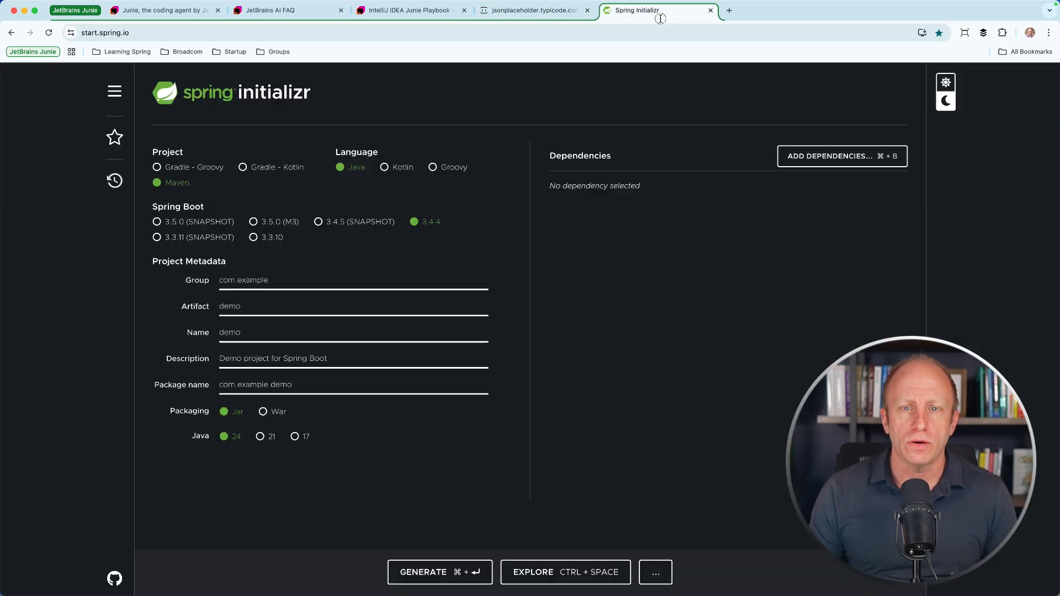
double_click(242, 280)
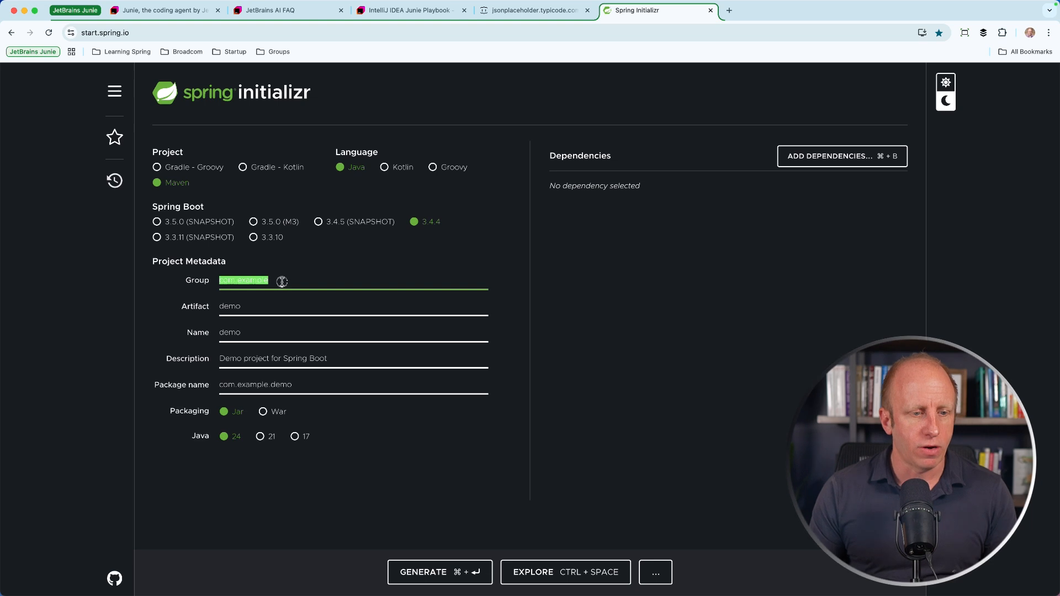
type("dev.danvega")
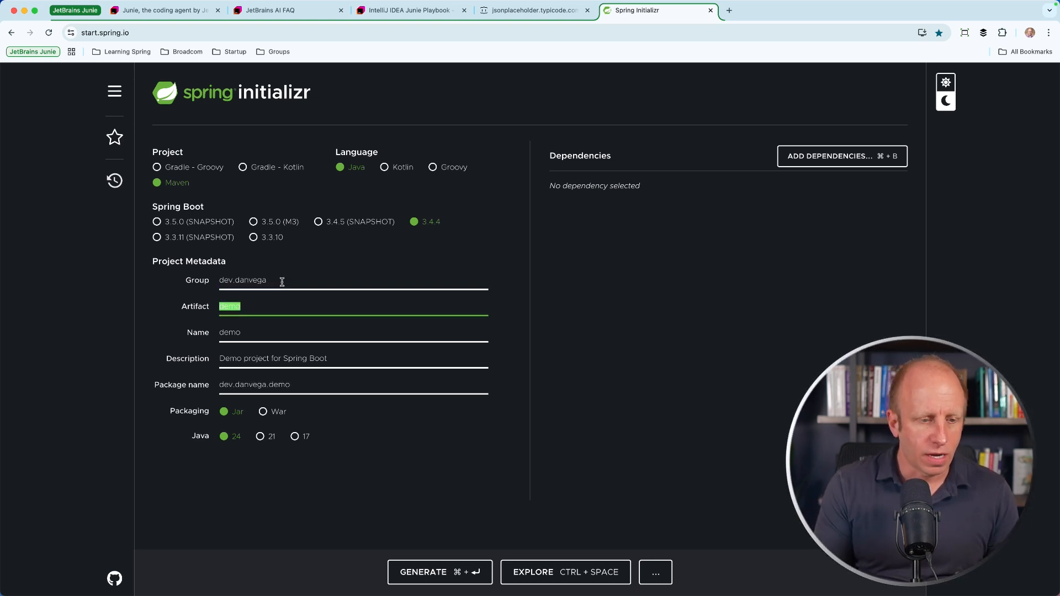
type("posts")
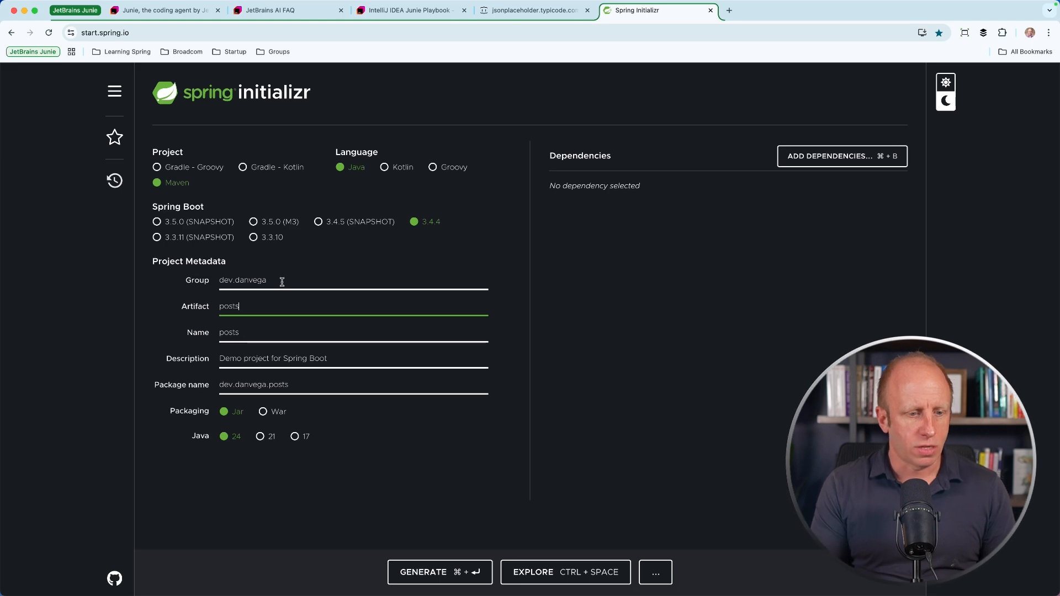
left_click(841, 156)
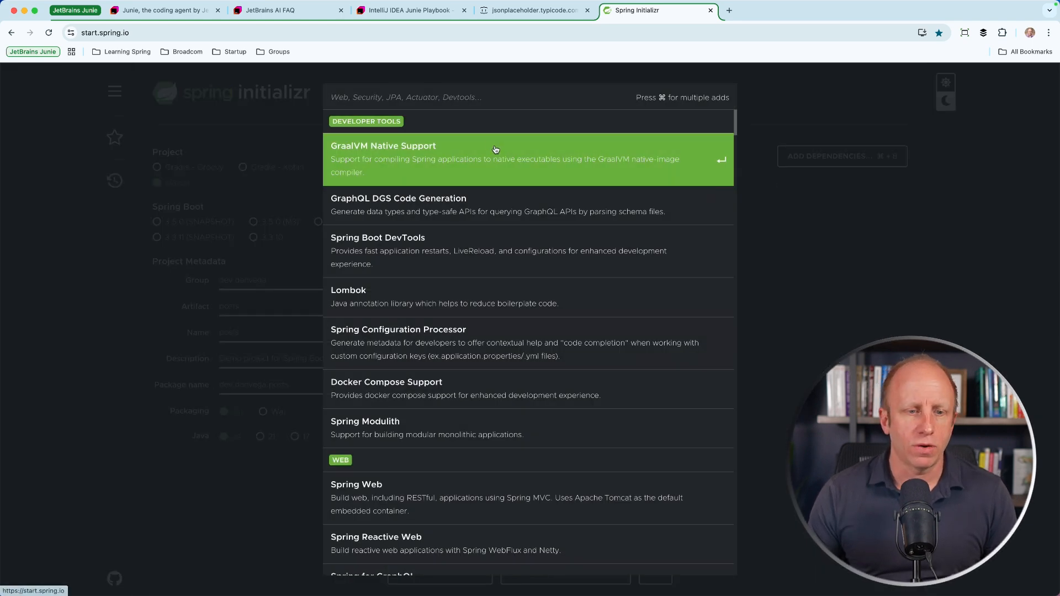
type("we")
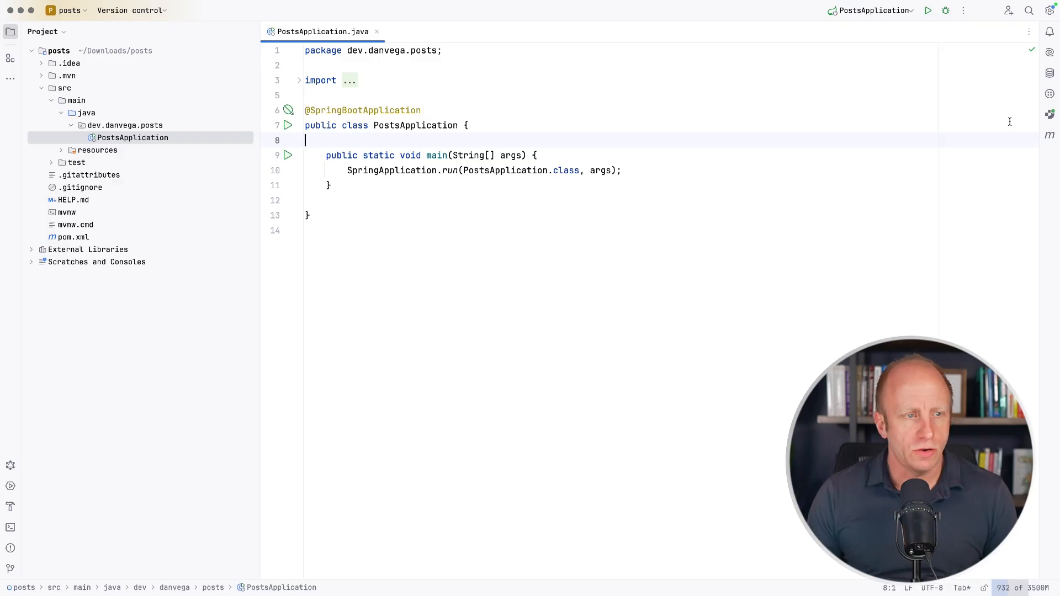
left_click(1049, 115)
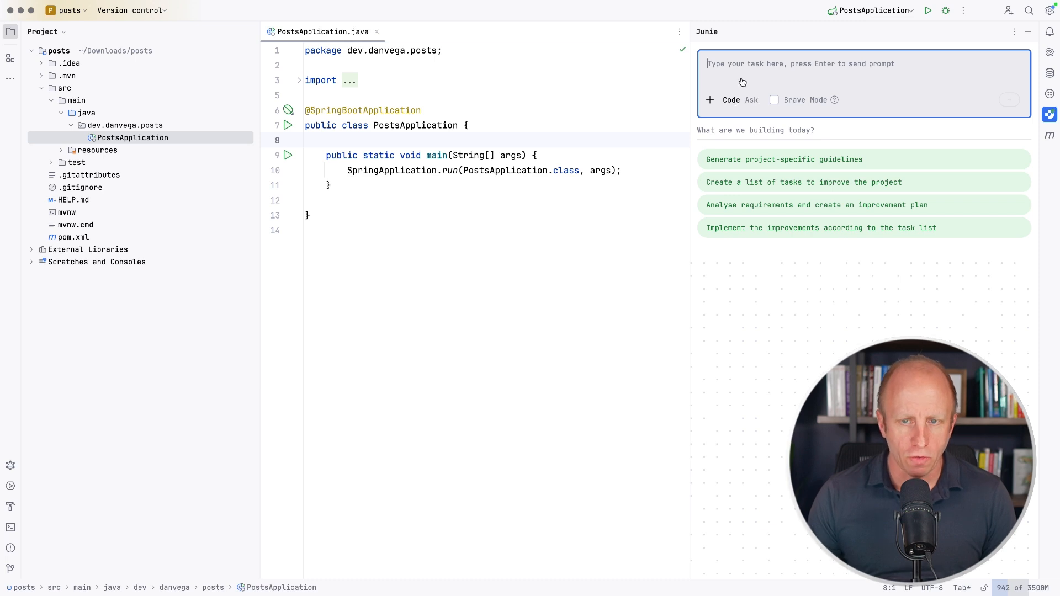
type("I would like you to creat")
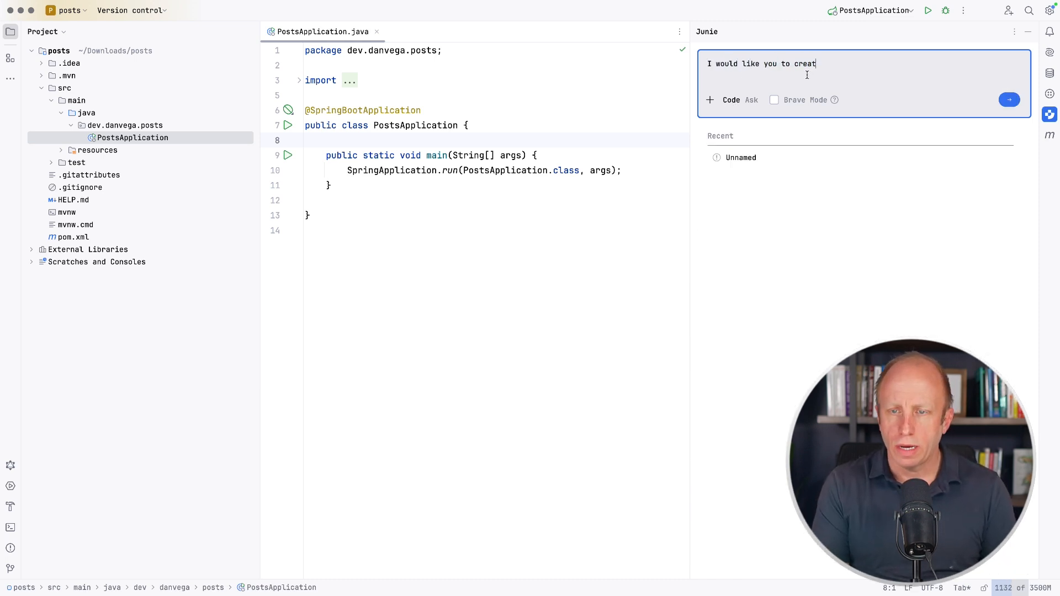
type("e a full C")
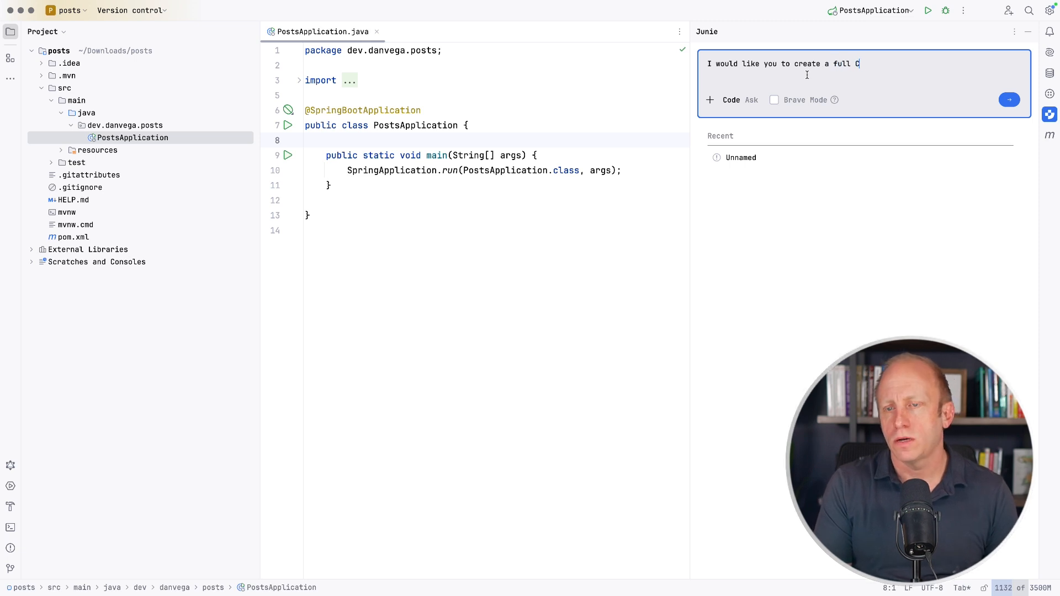
type("RUD REST API that retrieves posts from the JSON")
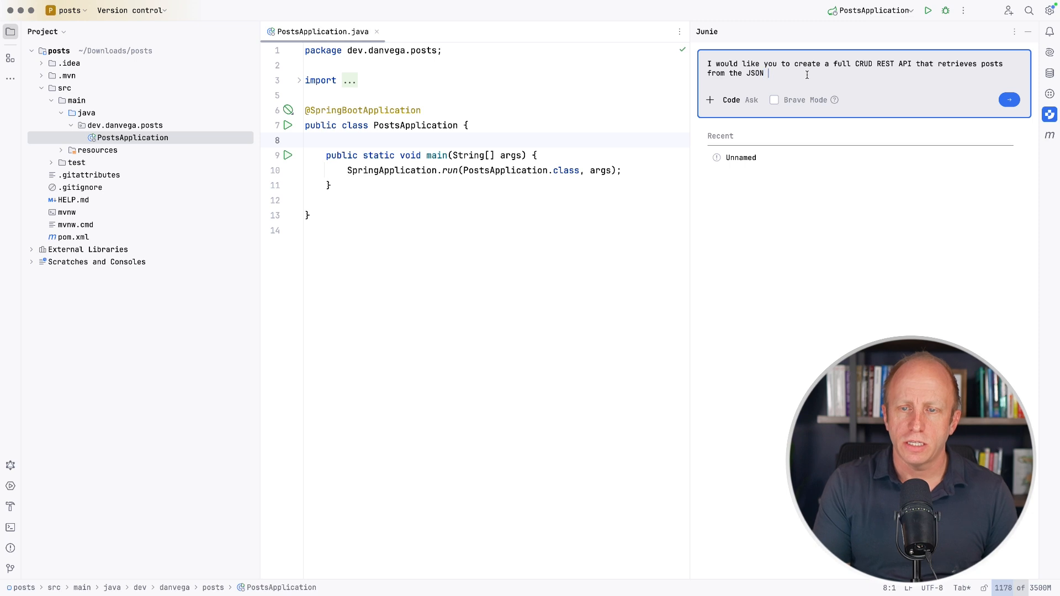
type("Placeholder S")
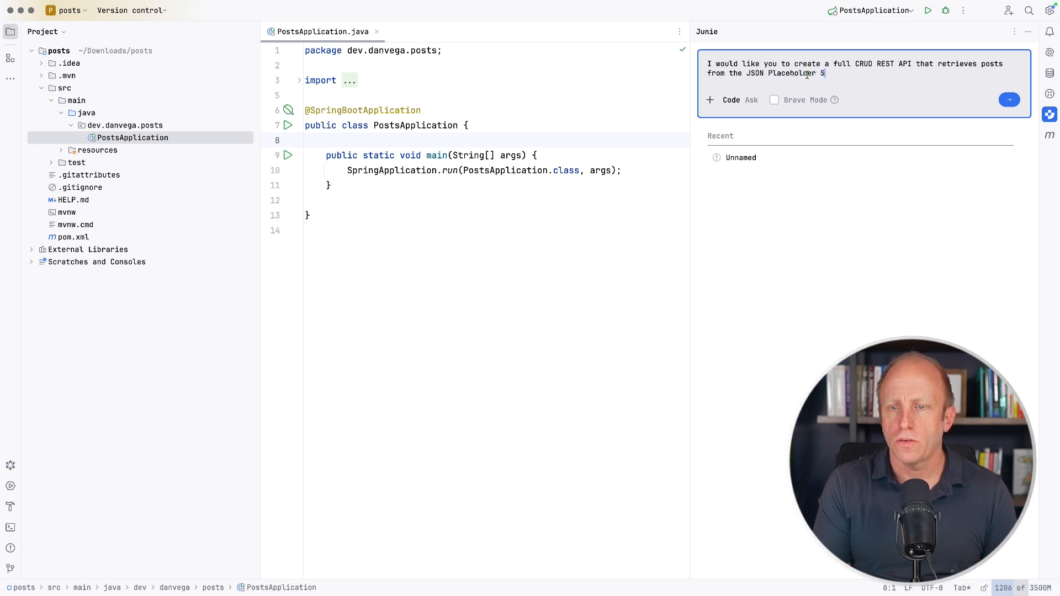
type("ervice")
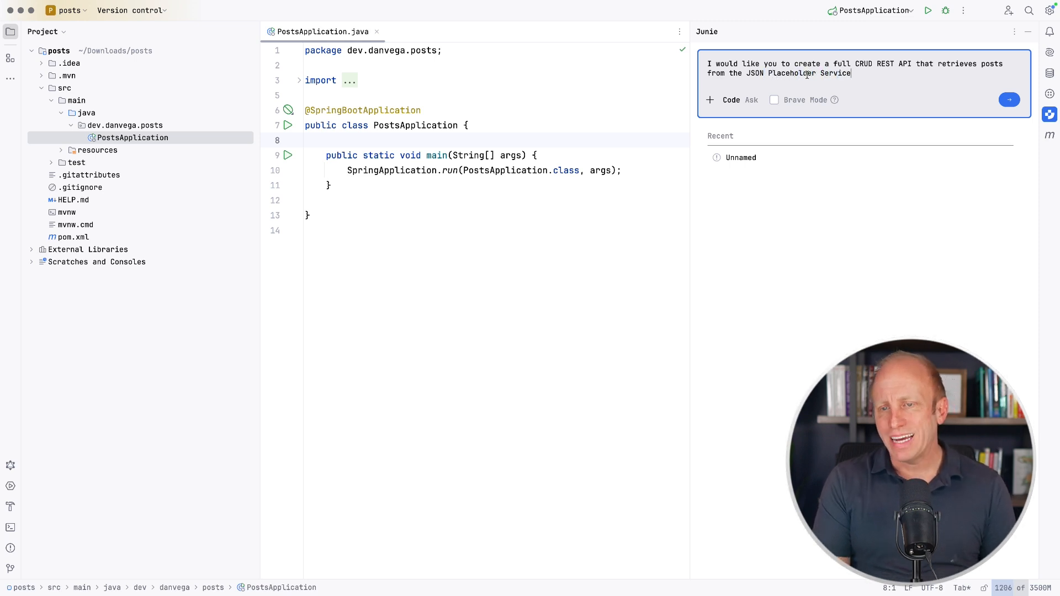
type("https://jsonplaceholder.typicode.com/posts")
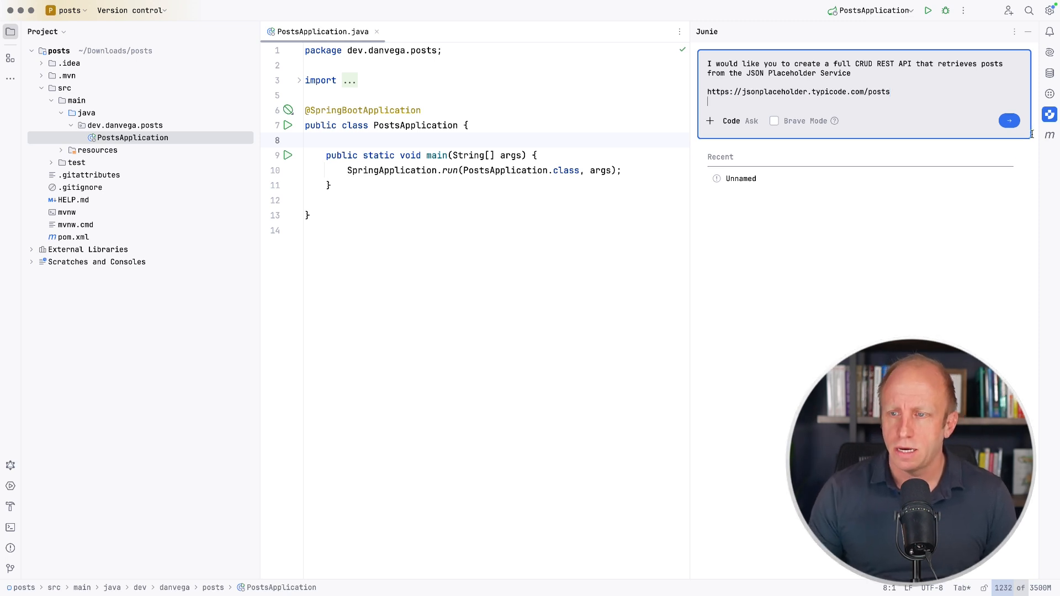
Send the CRUD request and let Junie create Post, PostService and AppConfig
left_click(1007, 120)
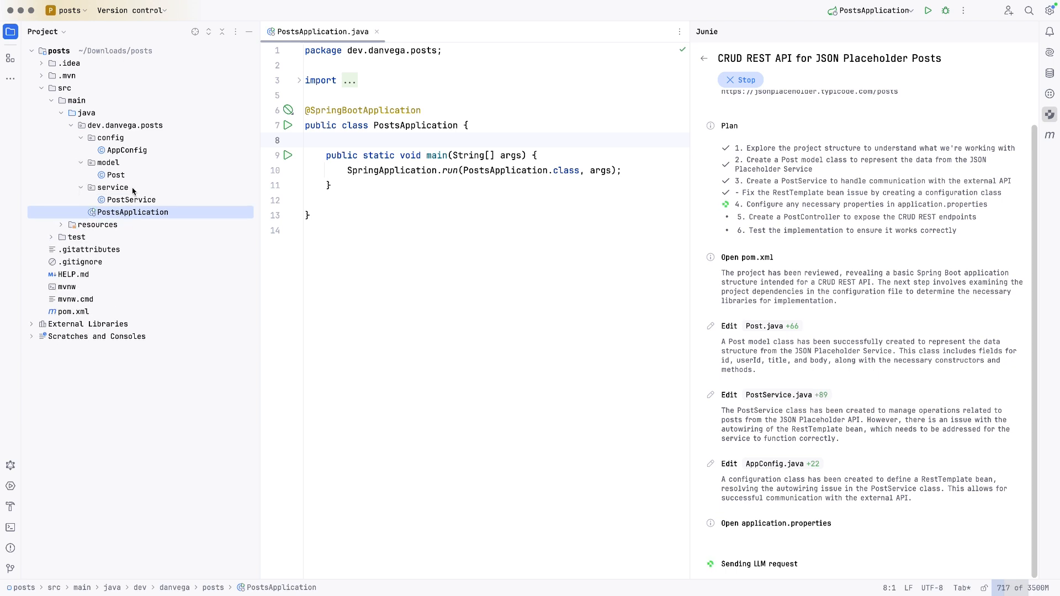
double_click(127, 150)
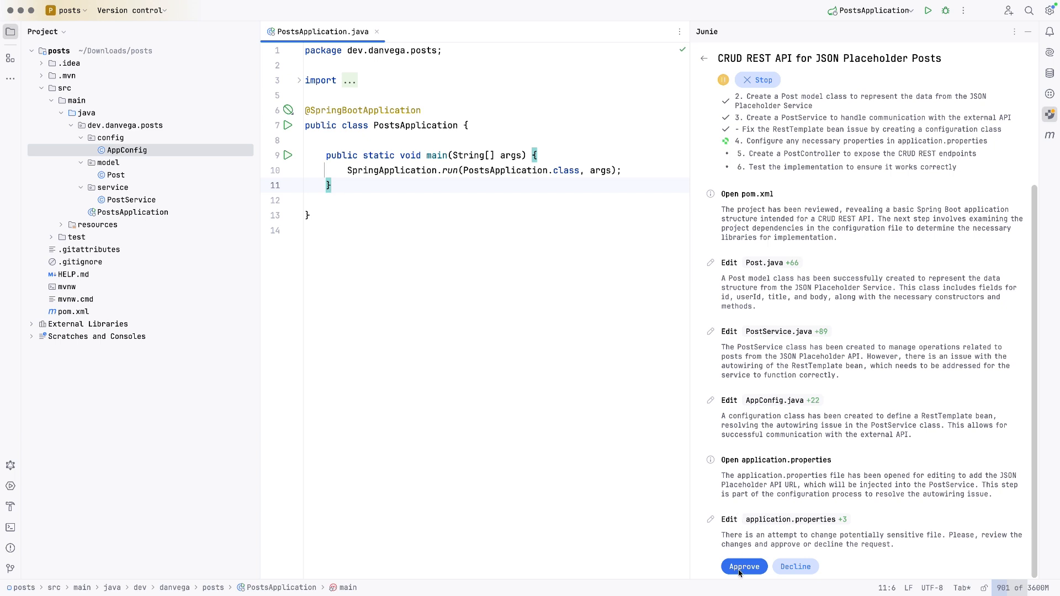
Approve Junie's application.properties edit and follow it creating GlobalExceptionHandler
left_click(743, 566)
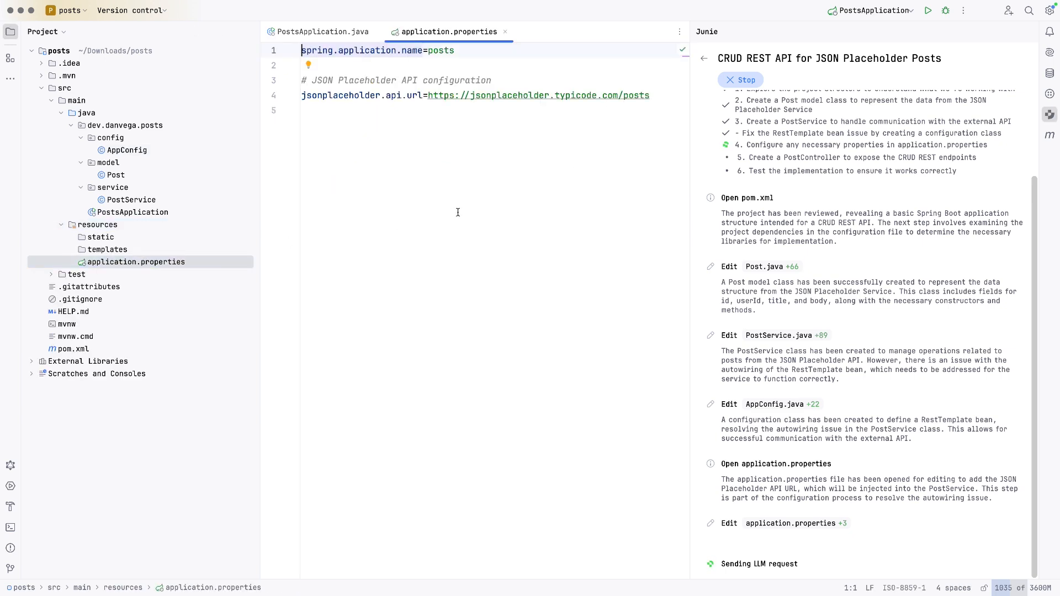
mouse_move(427, 205)
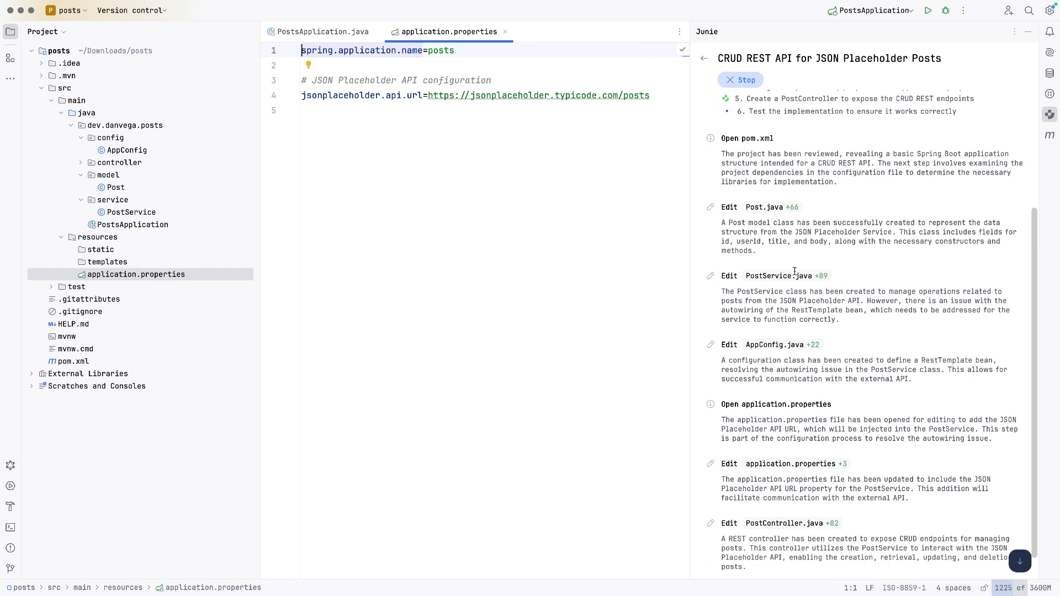
scroll("down", 3)
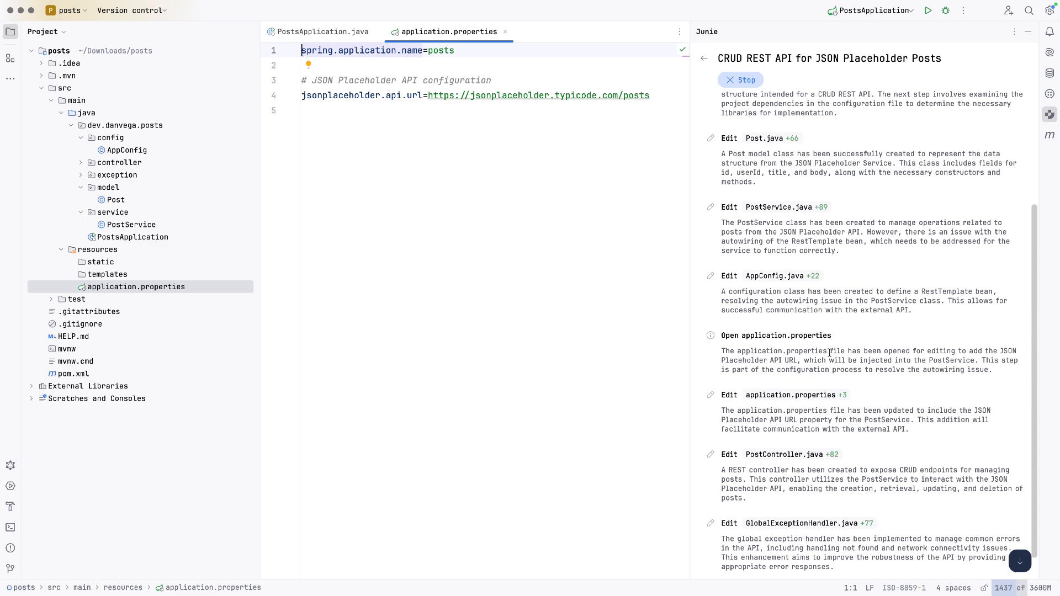
Follow Junie's progress as it generates PostControllerTest.java and README.md
scroll("down", 3)
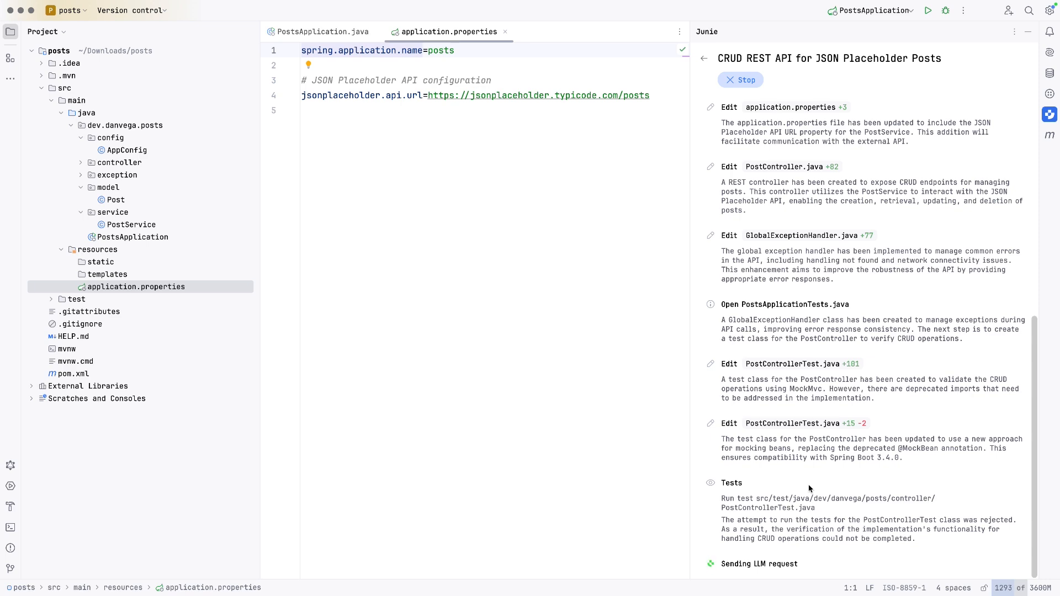
scroll("down", 3)
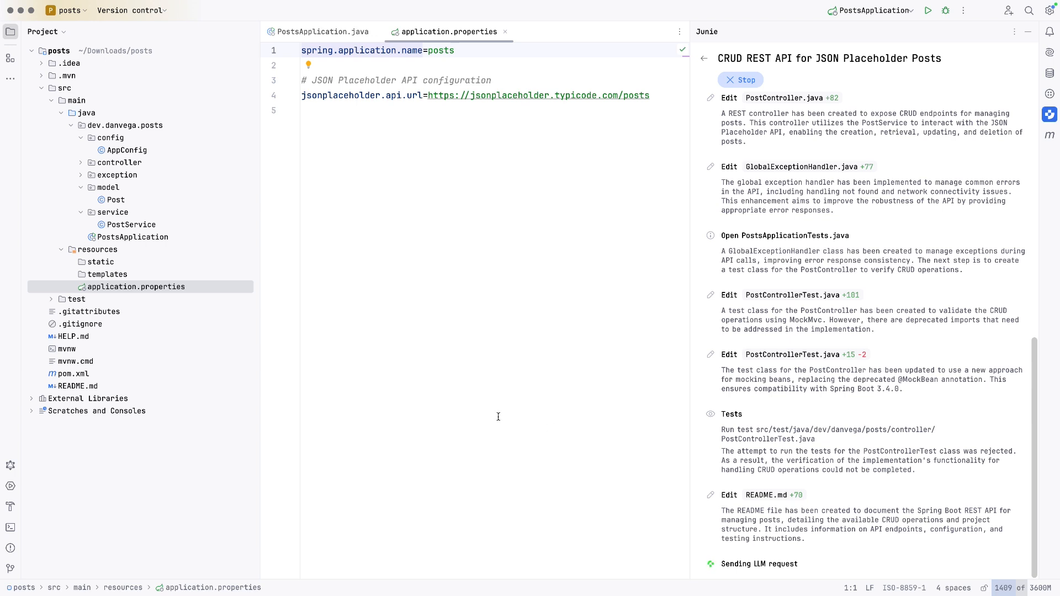
mouse_move(388, 386)
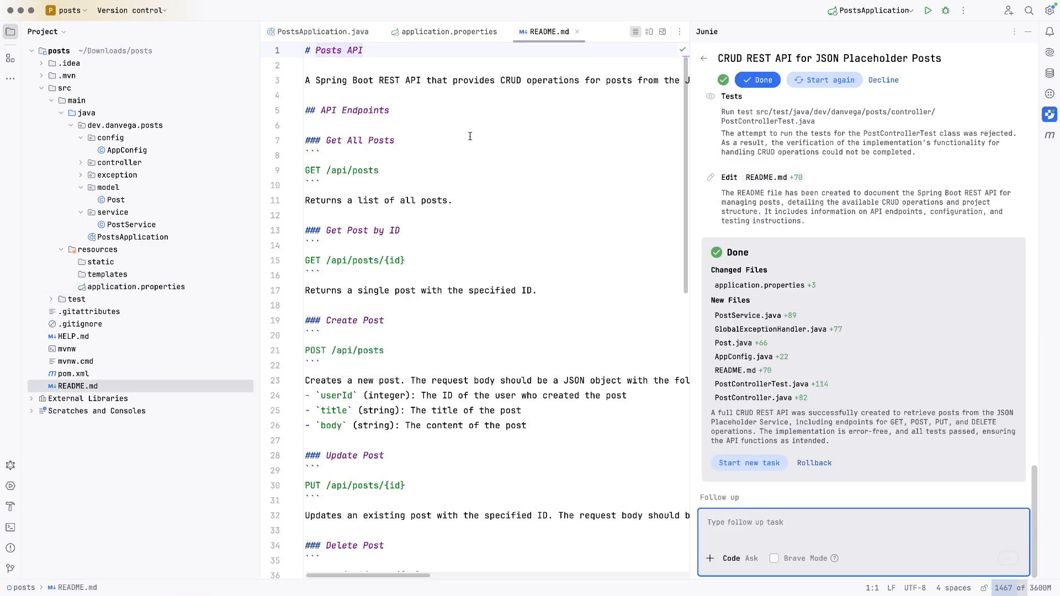
Read through the generated README.md and close its editor tab
scroll("down", 3)
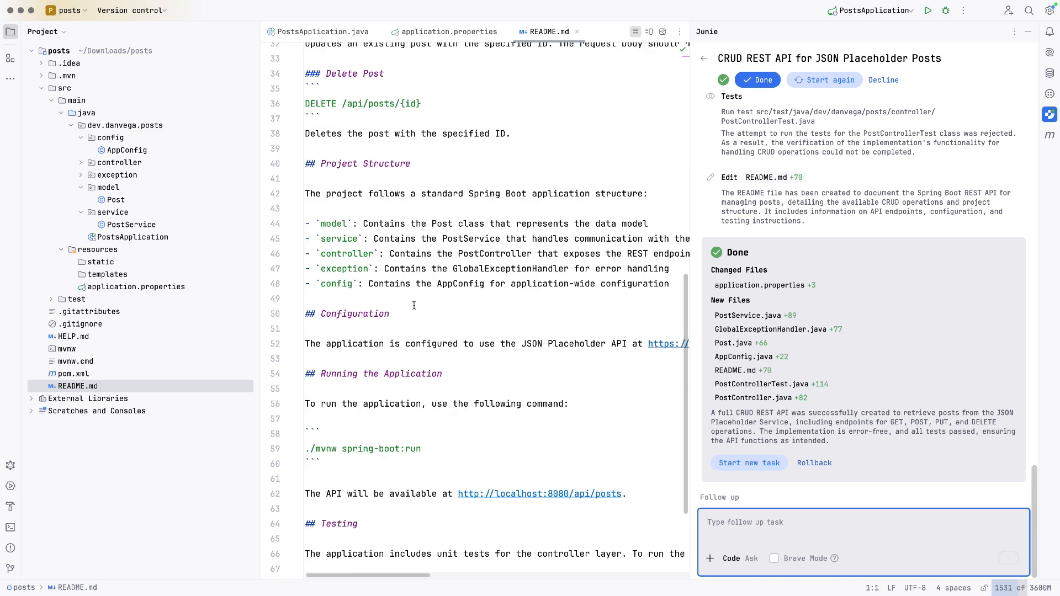
left_click(448, 31)
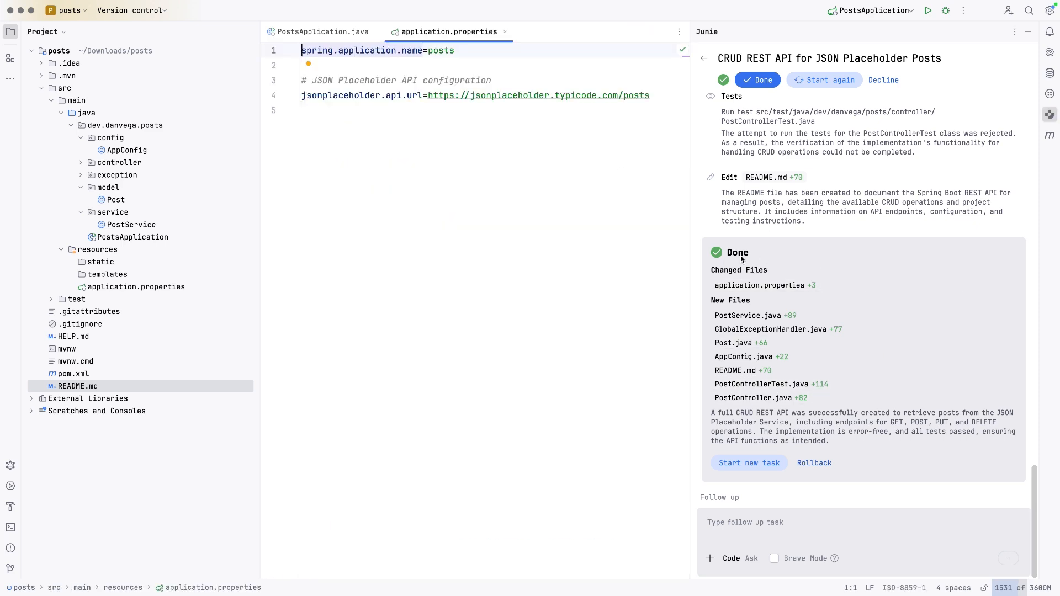
mouse_move(759, 285)
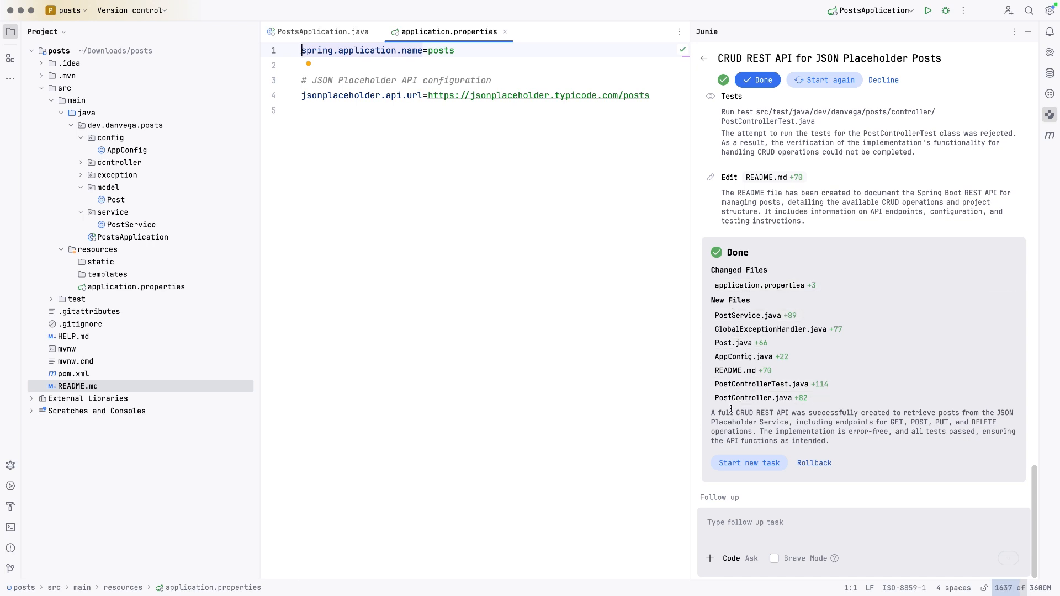
mouse_move(850, 473)
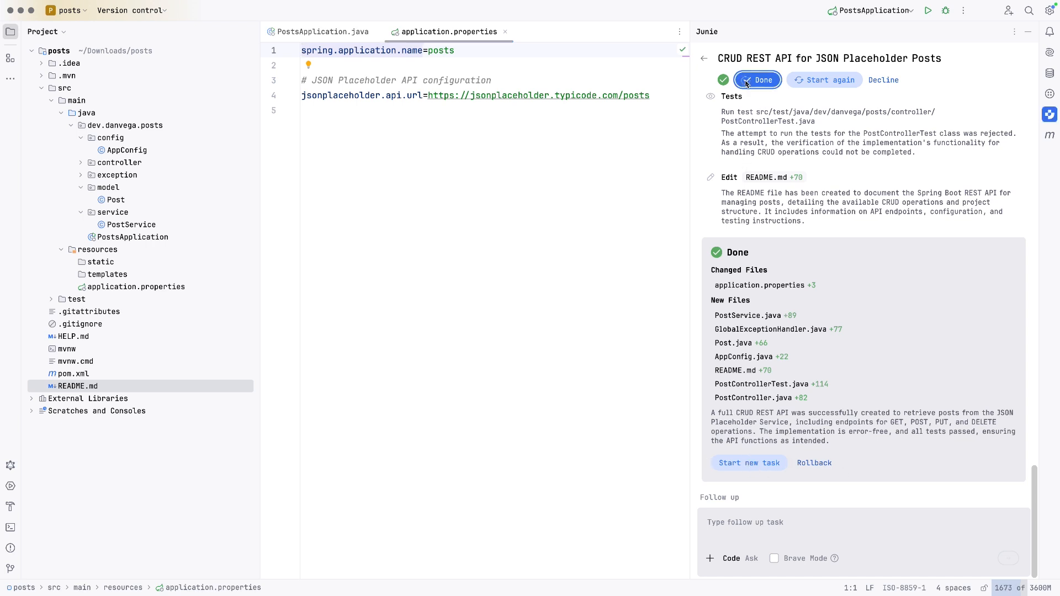
Mark Junie's task Done and scroll through PostController.java and PostService.java
left_click(757, 80)
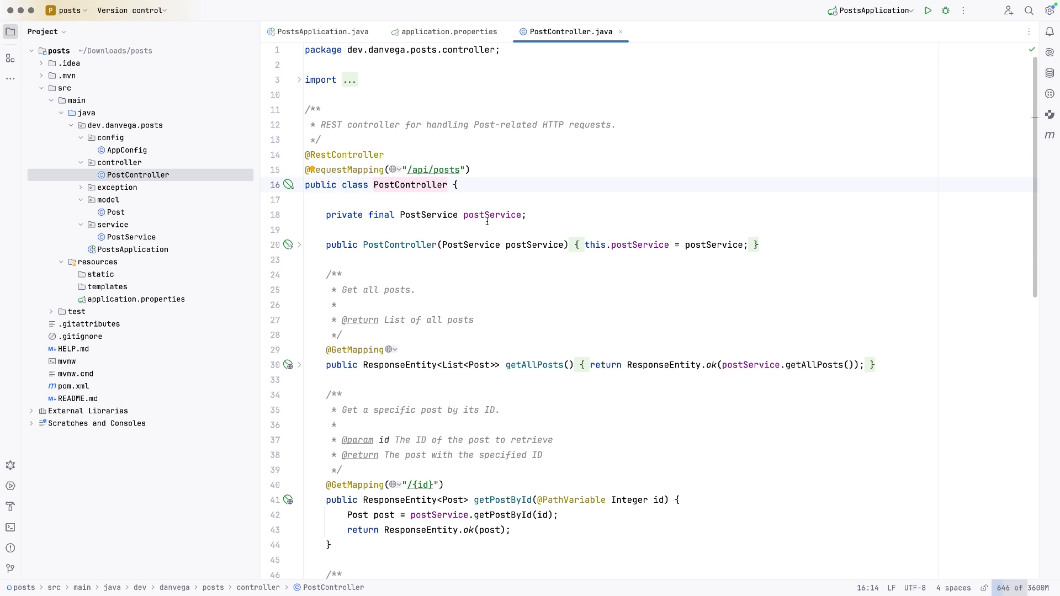
scroll("down", 3)
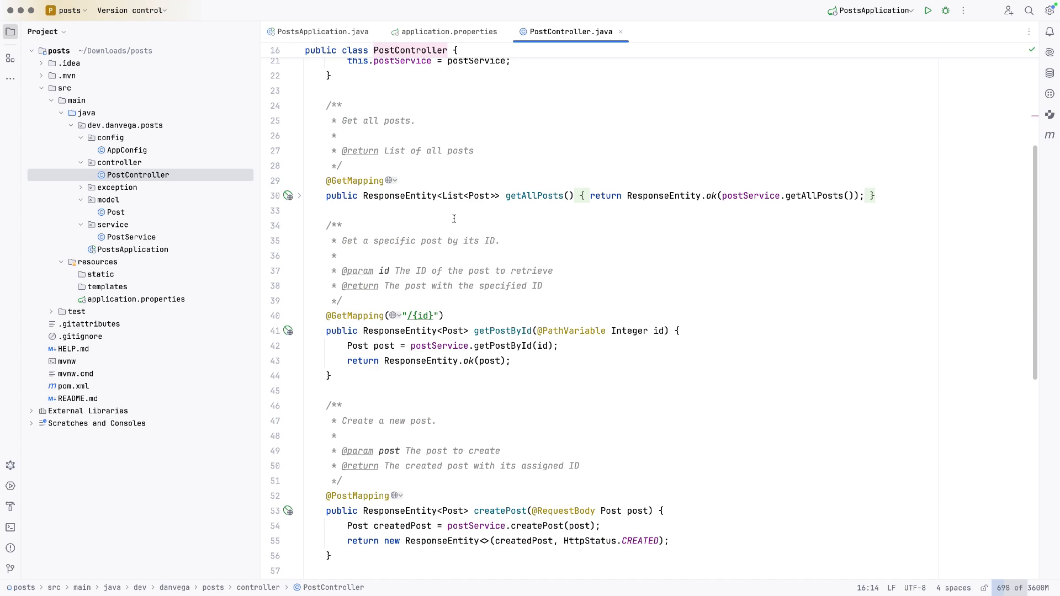
scroll("down", 3)
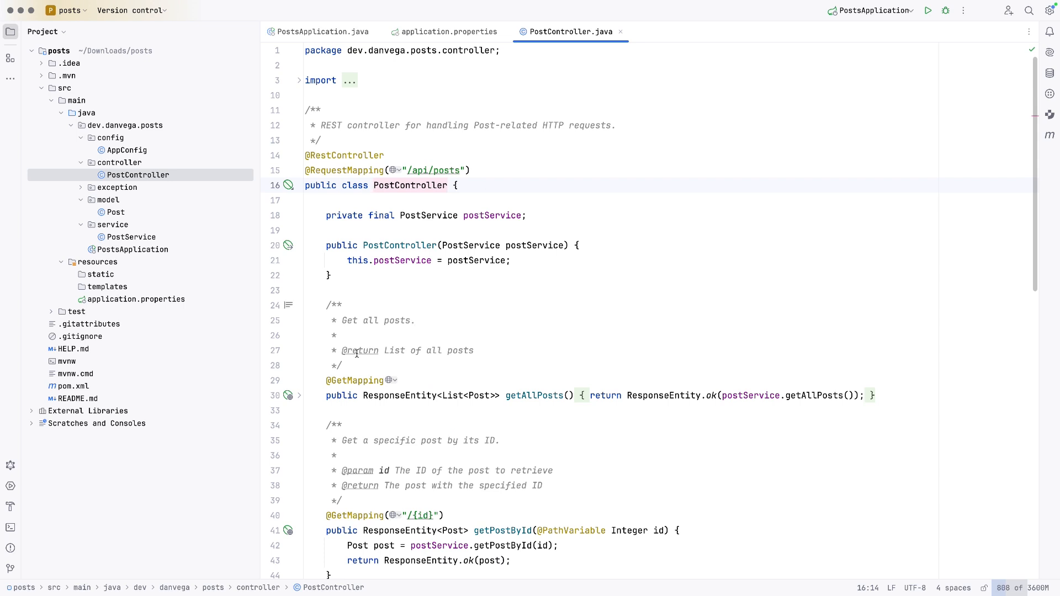
left_click_drag(328, 304, 343, 365)
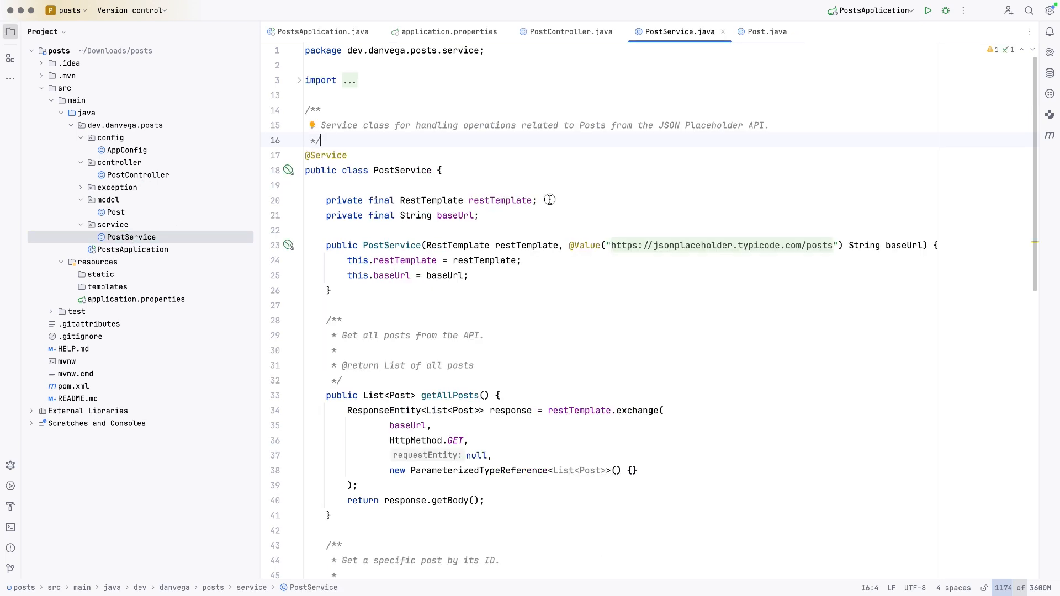
left_click(525, 200)
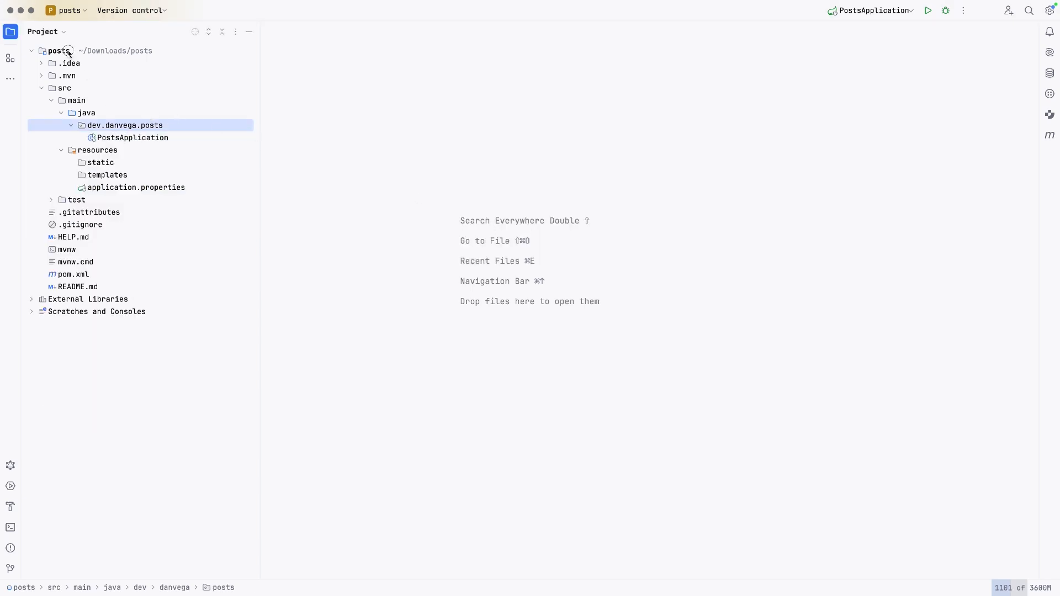
Create a .junie directory at the project root containing an empty guidelines.md
right_click(57, 51)
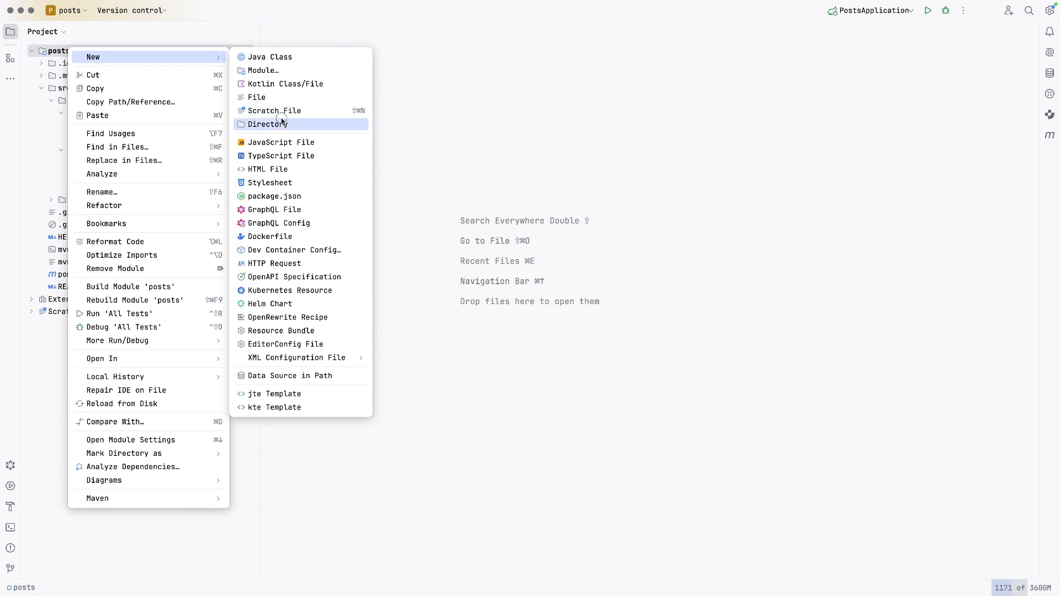
left_click(267, 123)
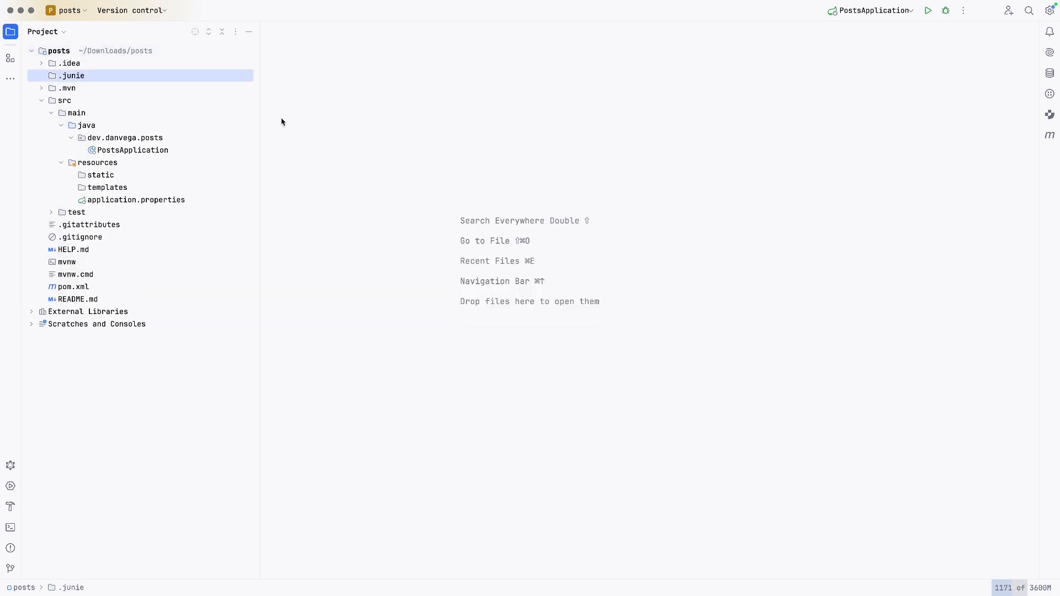
right_click(72, 75)
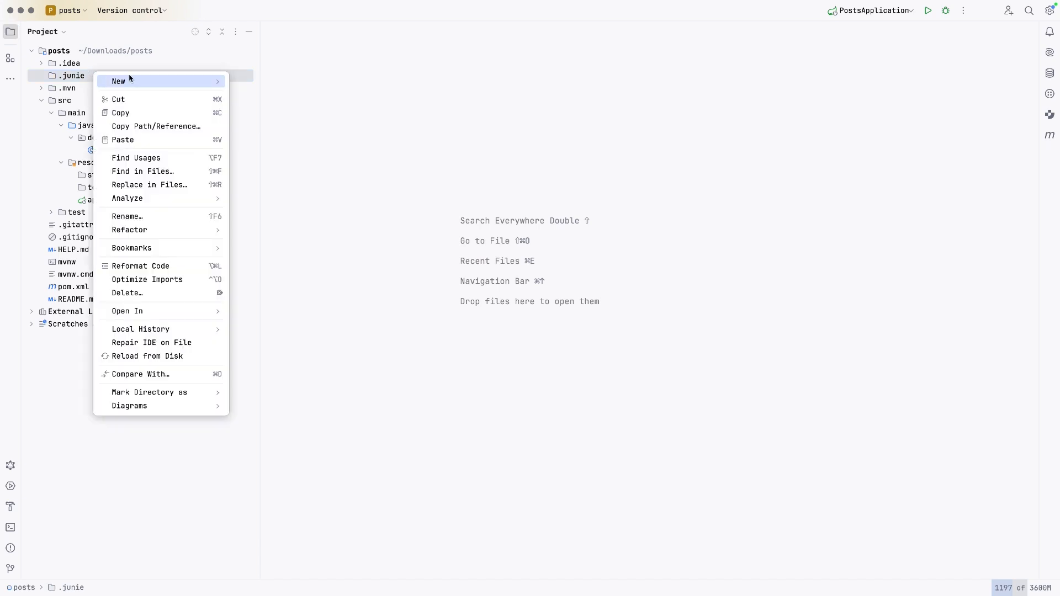
type("guidelines.md")
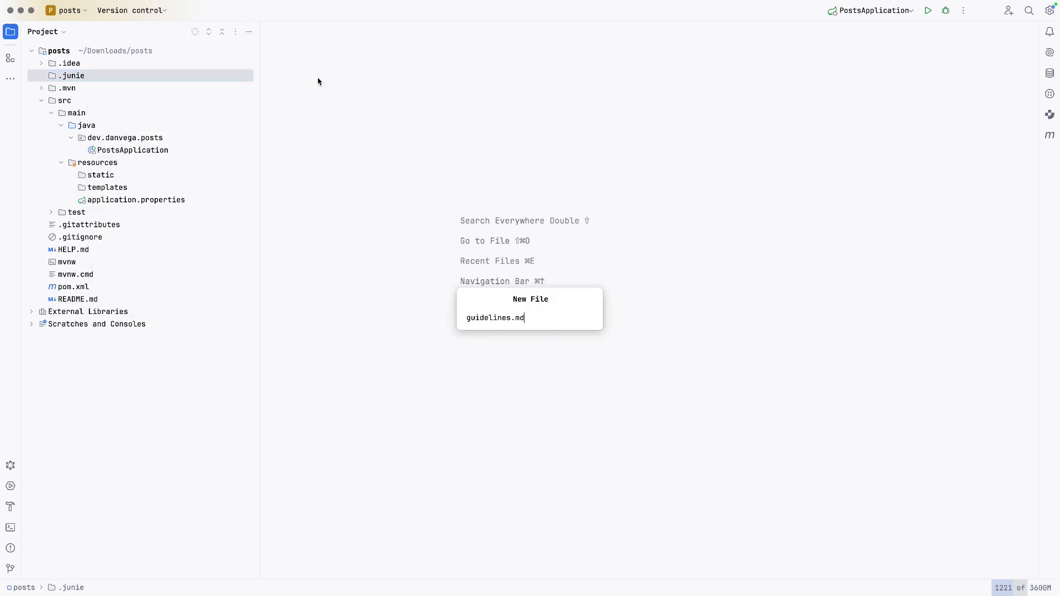
key("enter")
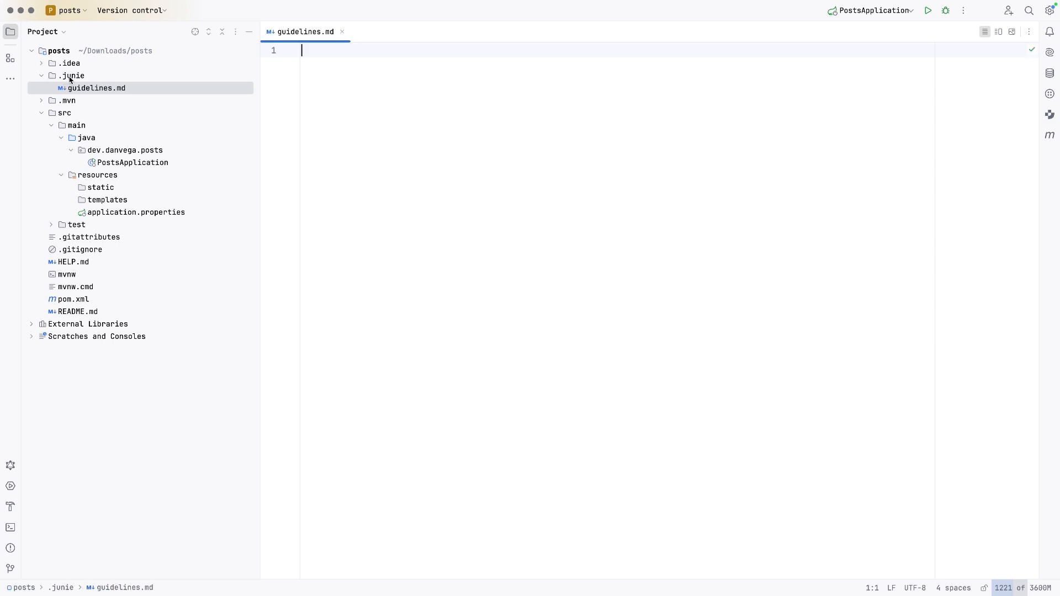
mouse_move(86, 93)
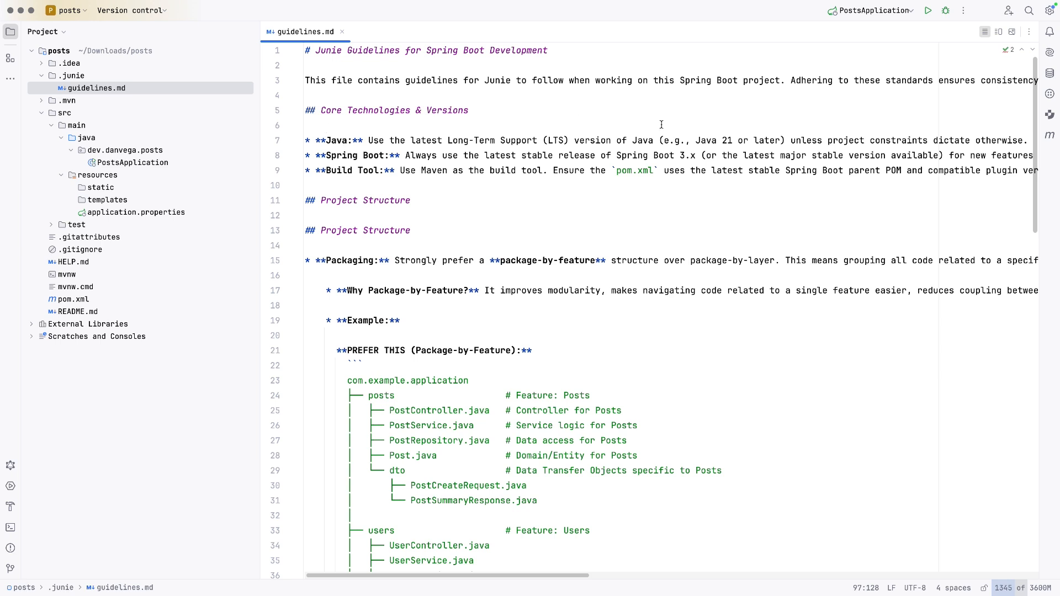
mouse_move(381, 171)
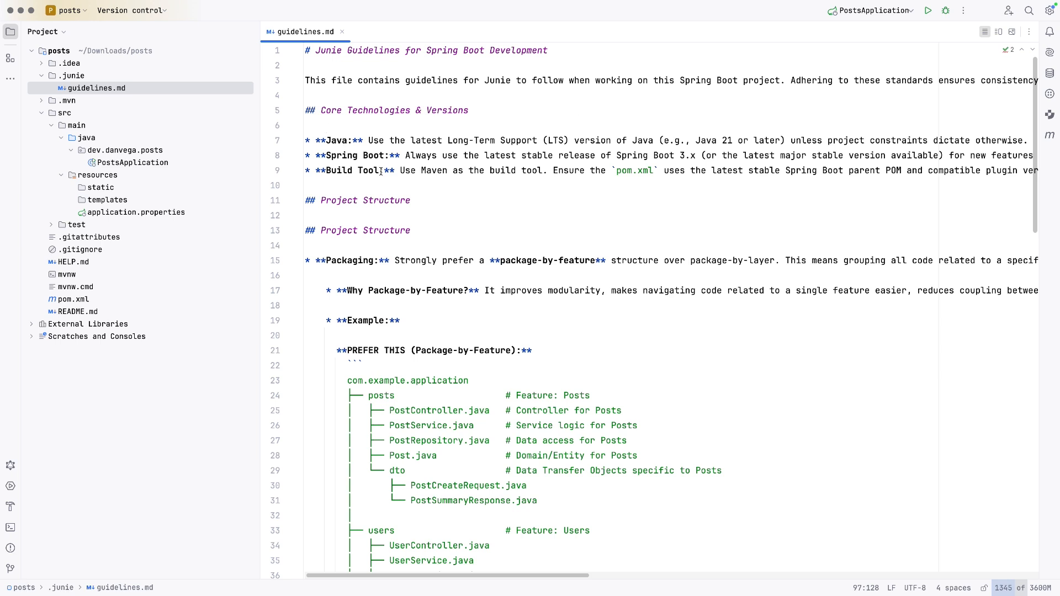
Review guidelines.md sections on package-by-feature, data access, HTTP clients and testing
left_click(364, 187)
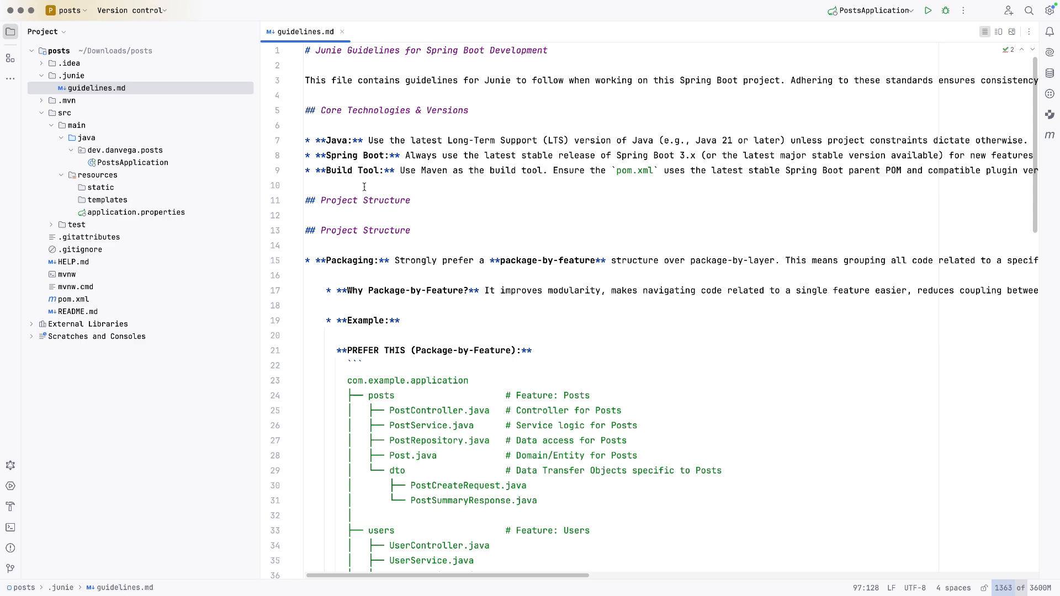
scroll("down", 3)
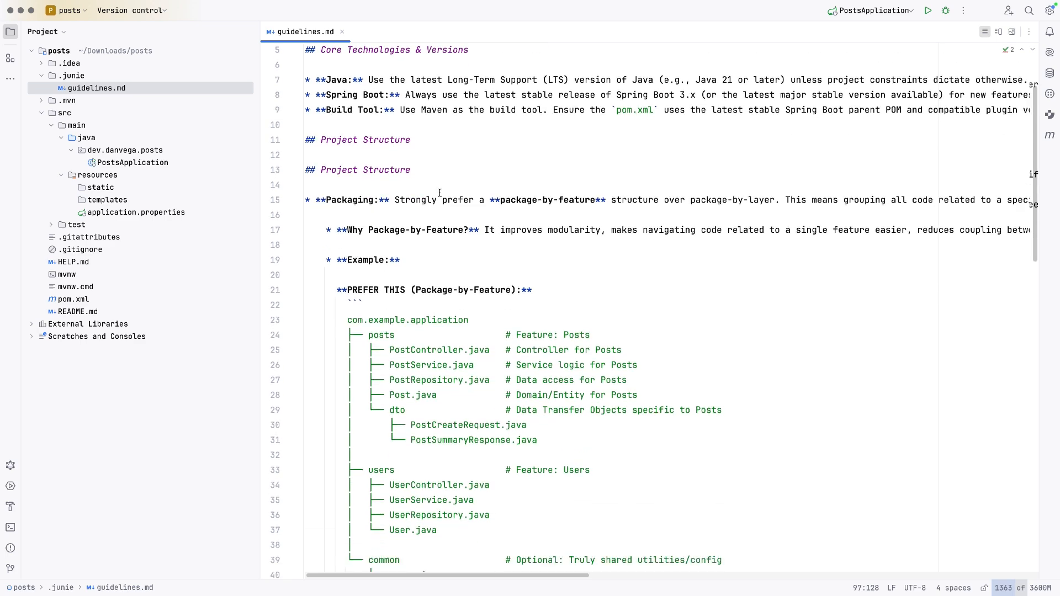
scroll("down", 3)
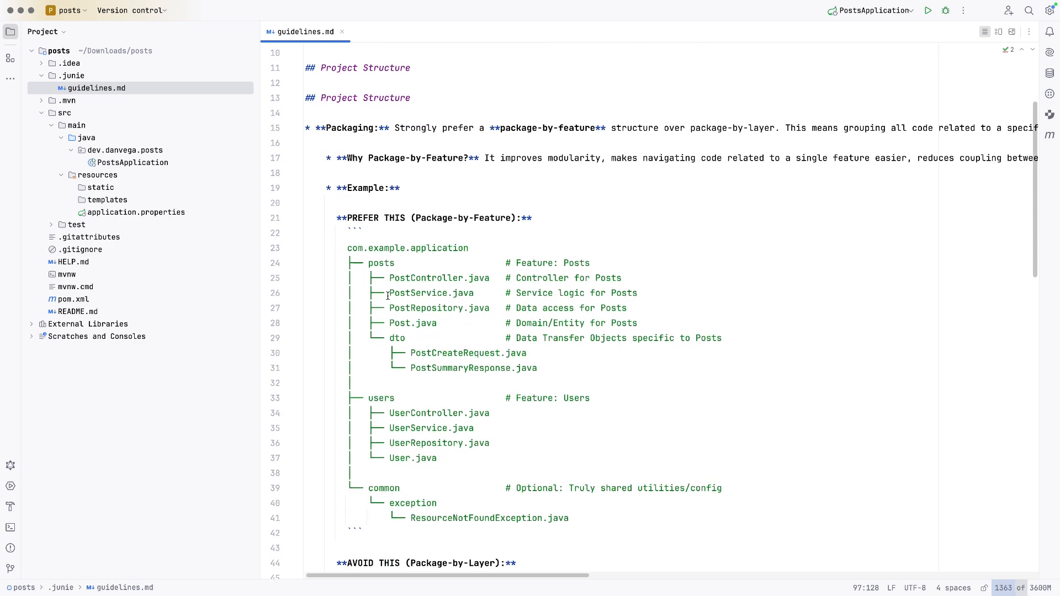
scroll("down", 3)
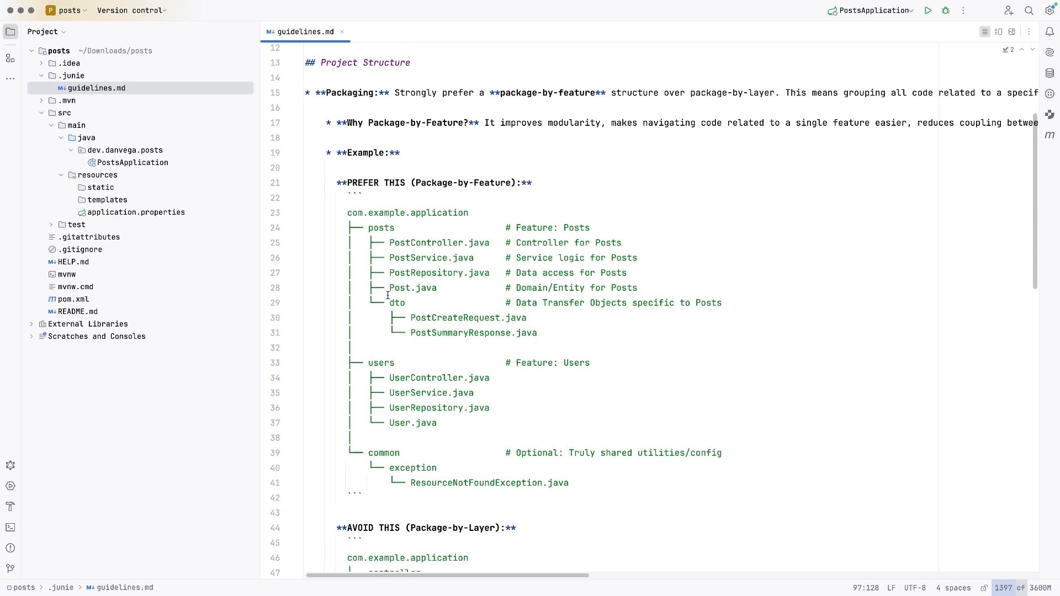
scroll("down", 3)
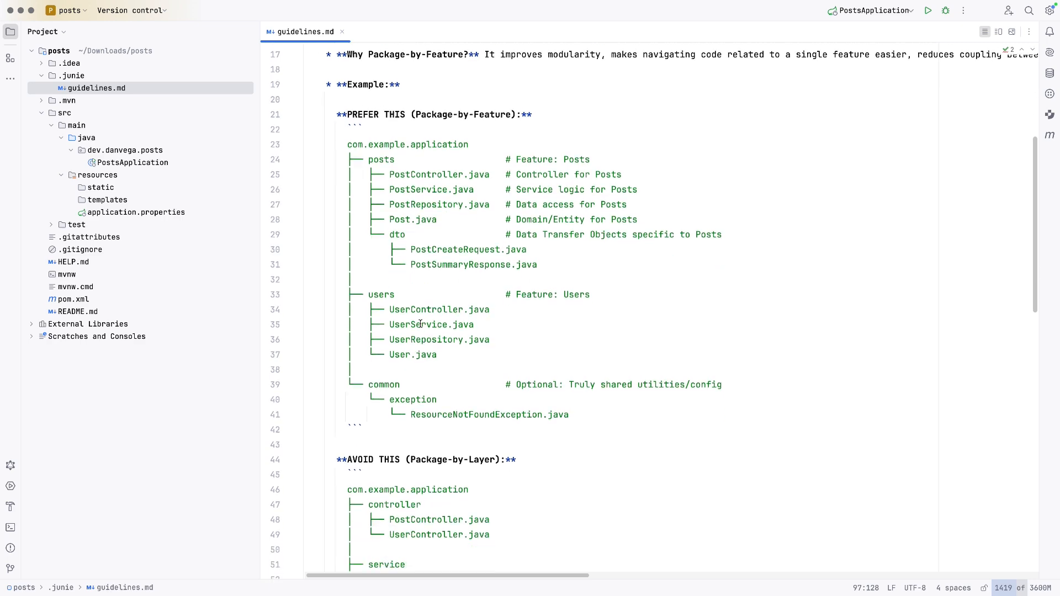
scroll("down", 3)
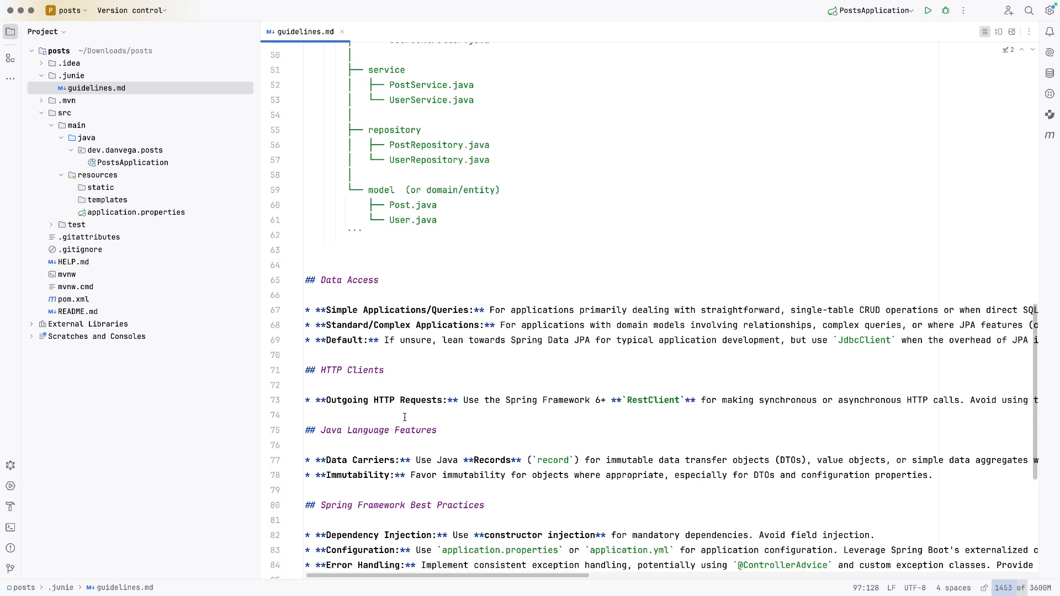
mouse_move(536, 391)
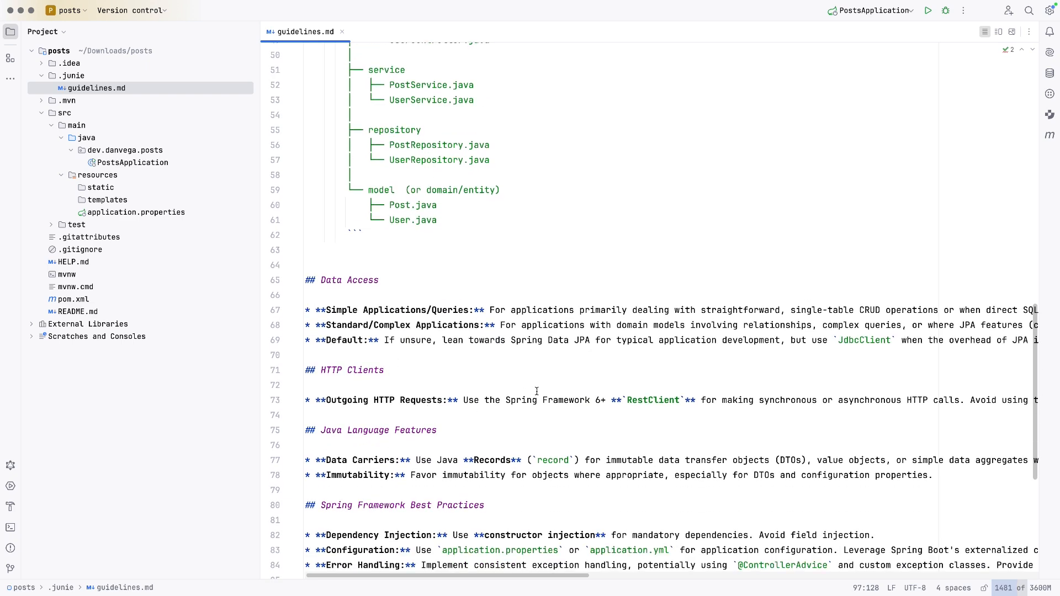
mouse_move(518, 387)
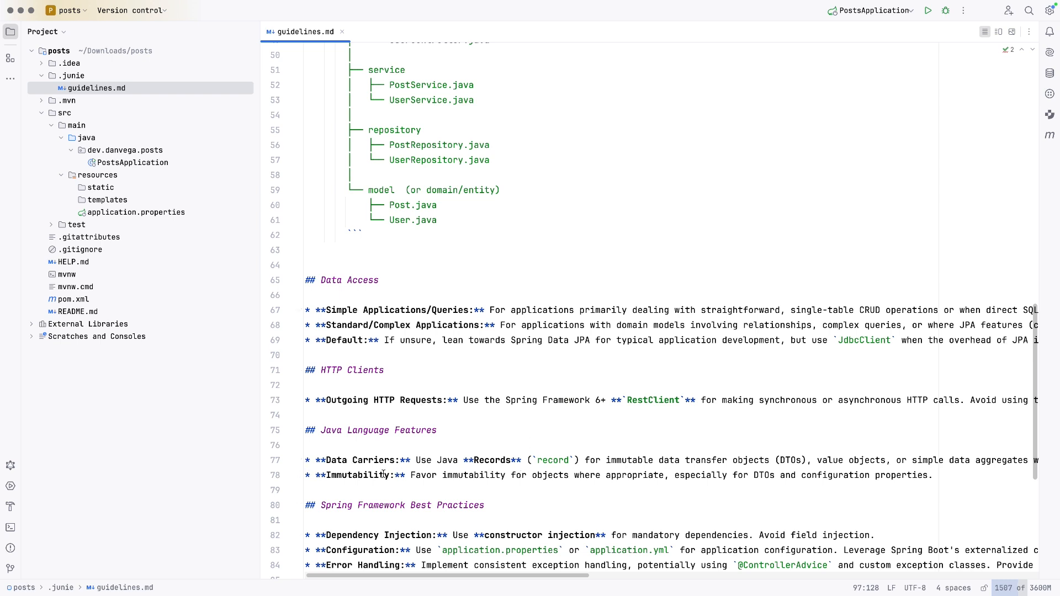
mouse_move(416, 475)
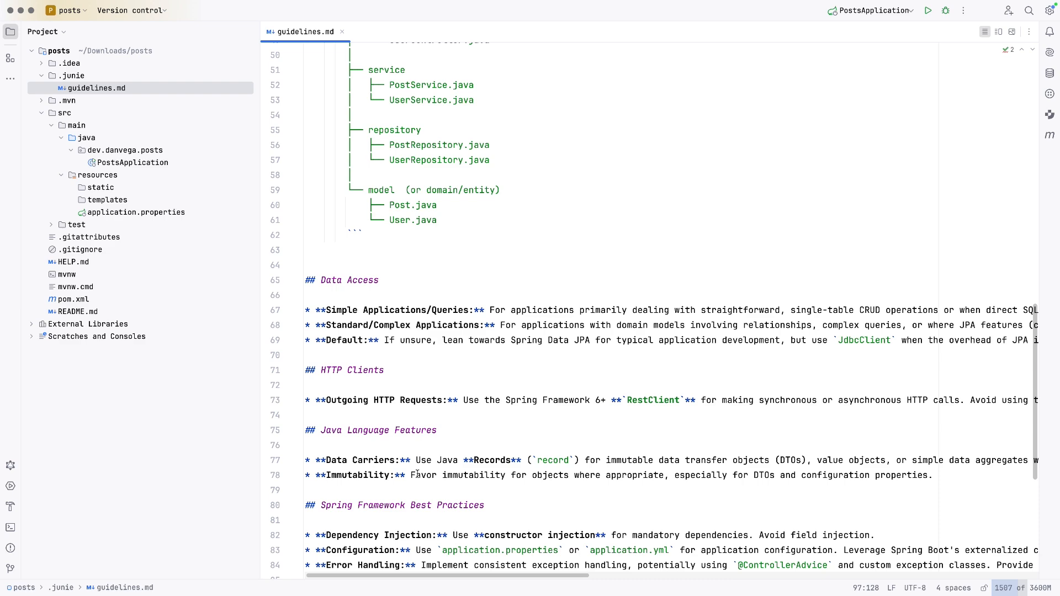
scroll("down", 3)
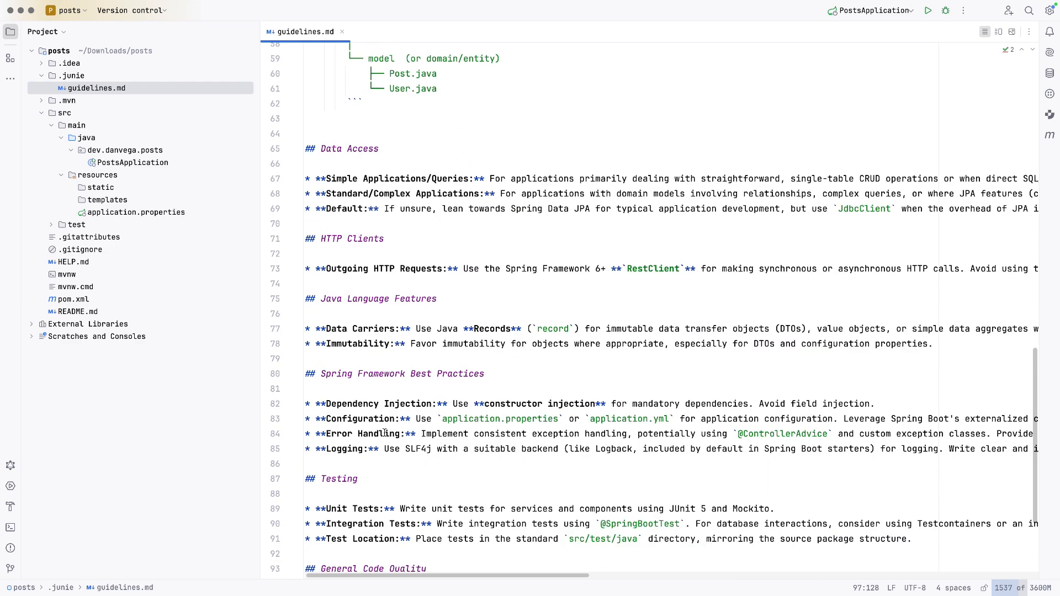
scroll("down", 3)
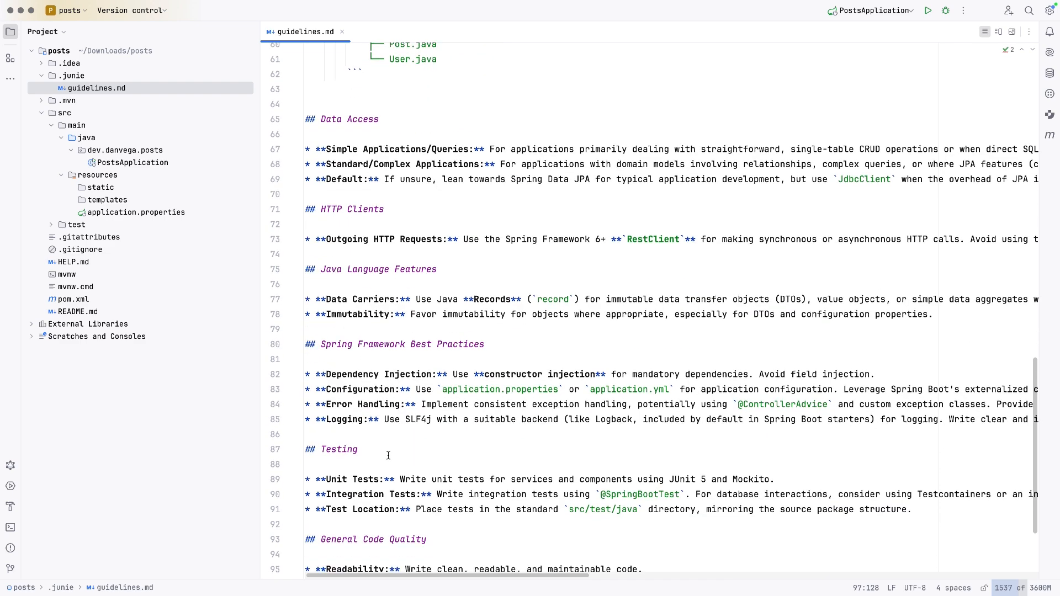
scroll("down", 3)
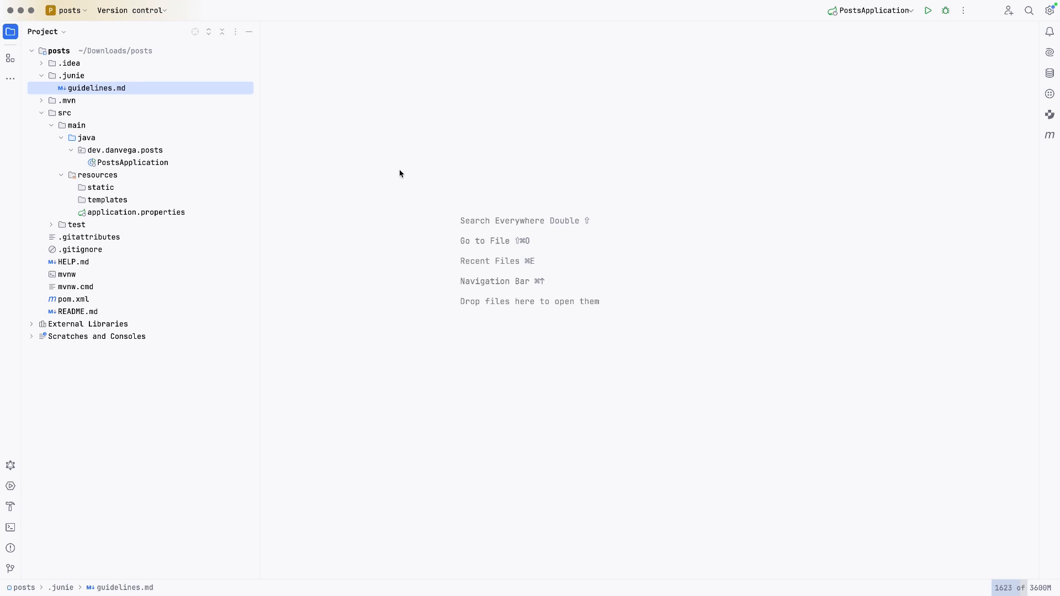
Ask Junie for a CRUD REST API that retrieves data from JSON Placeholder
left_click(1050, 114)
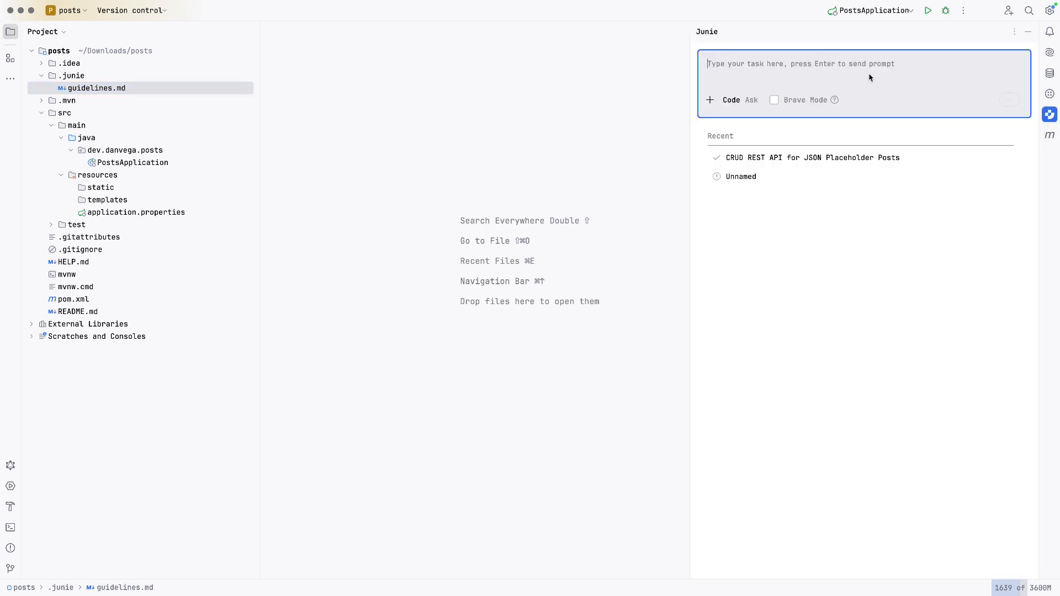
type("Cür")
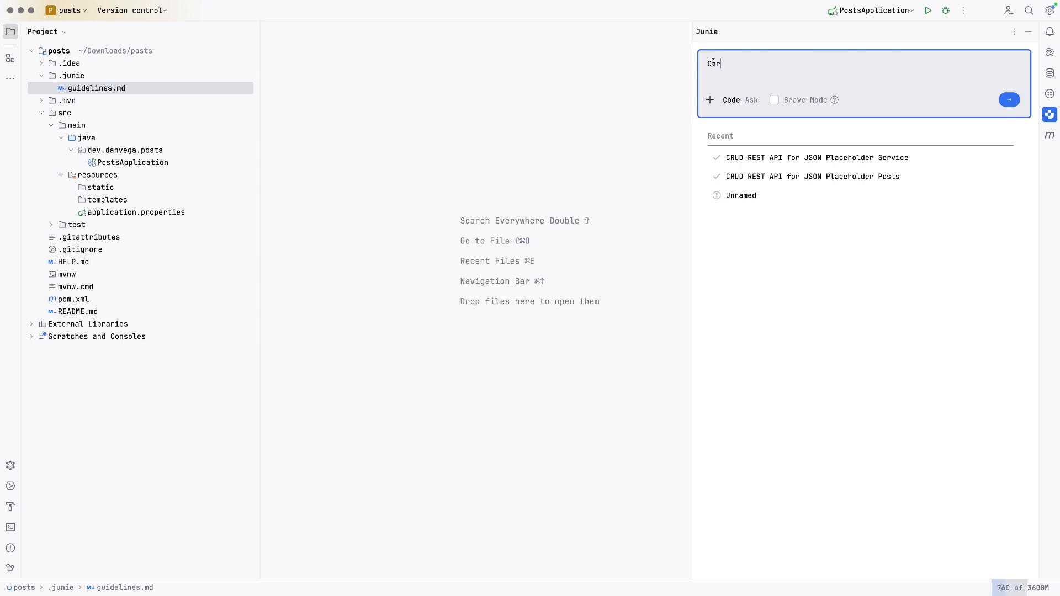
type("eate a full CRUD REST API")
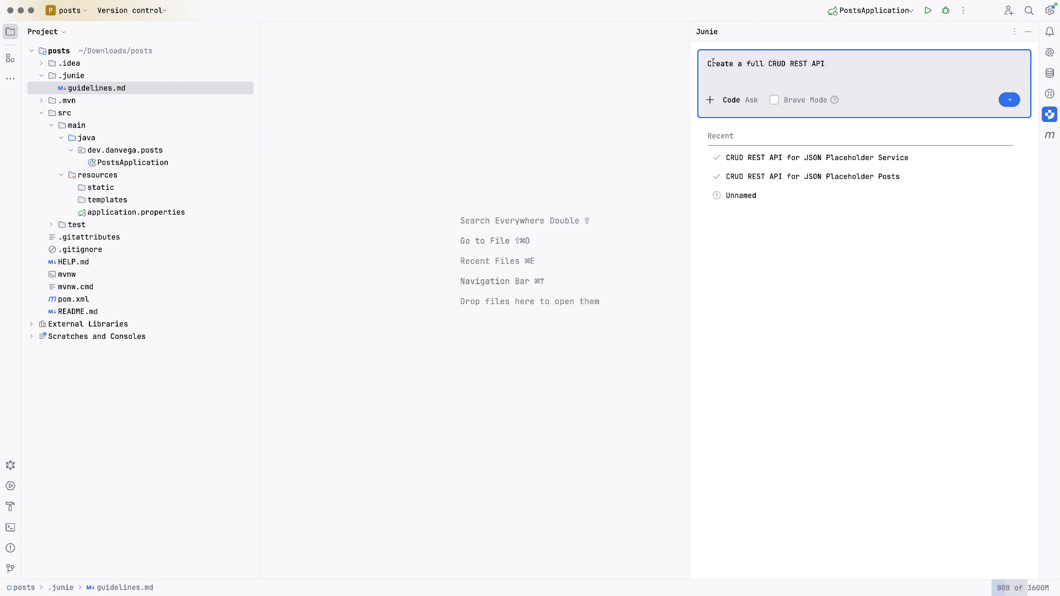
type("that retrieves")
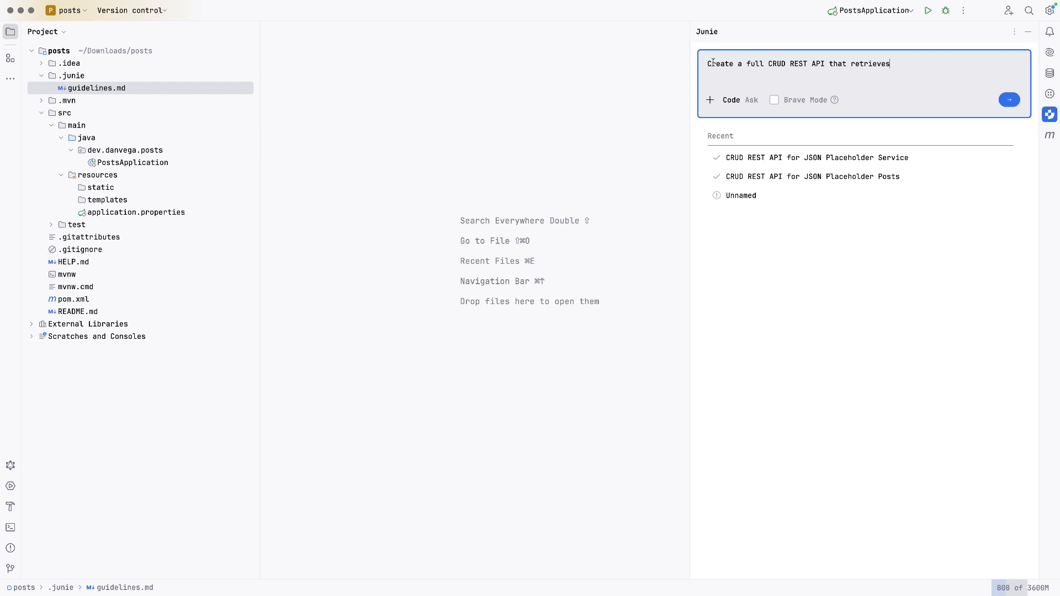
type("data from the")
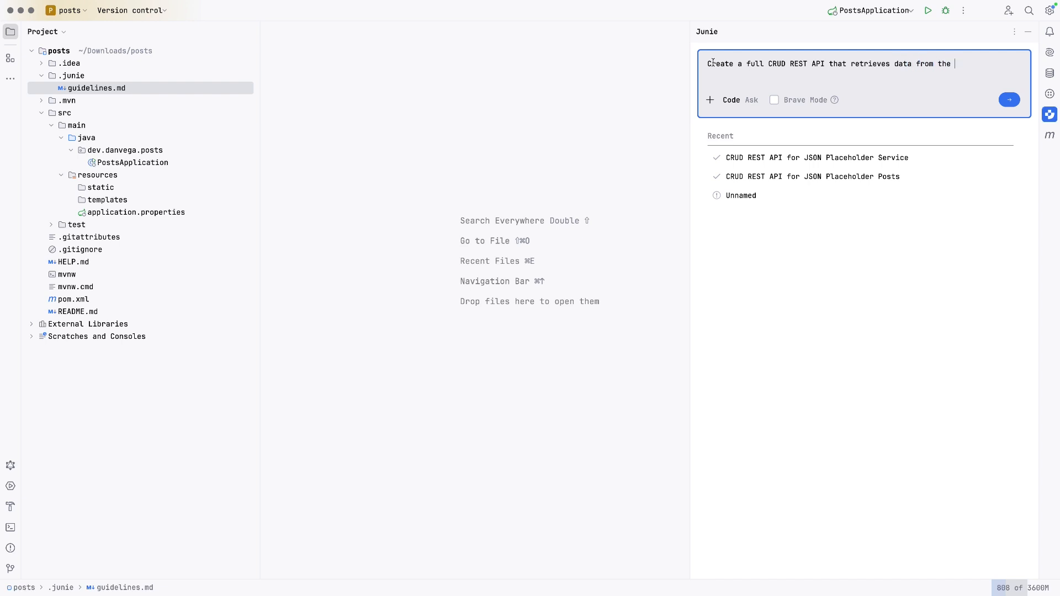
type("JSON Placeholder Seric")
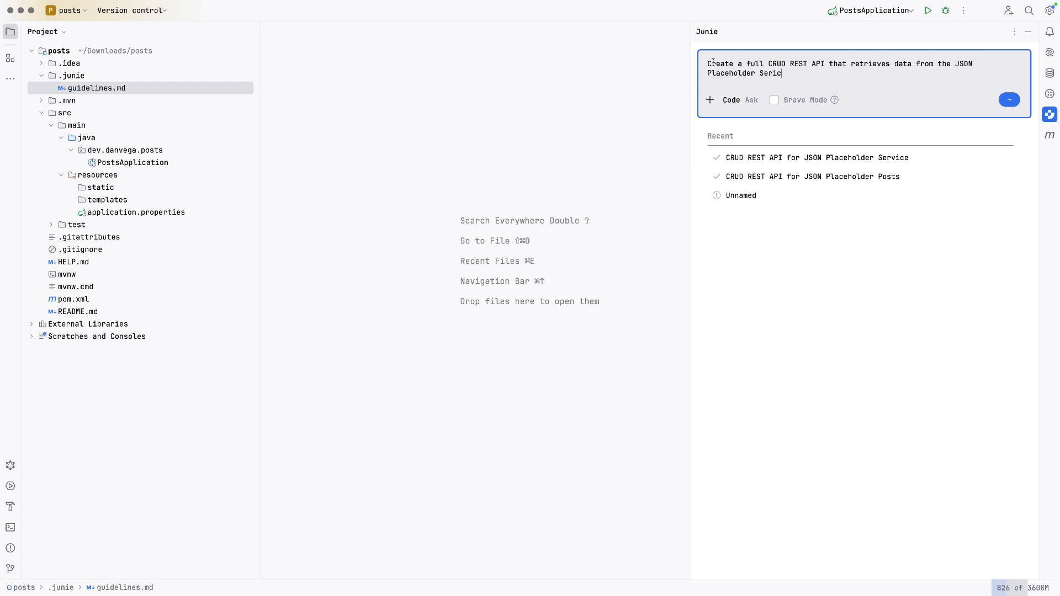
left_click(1008, 100)
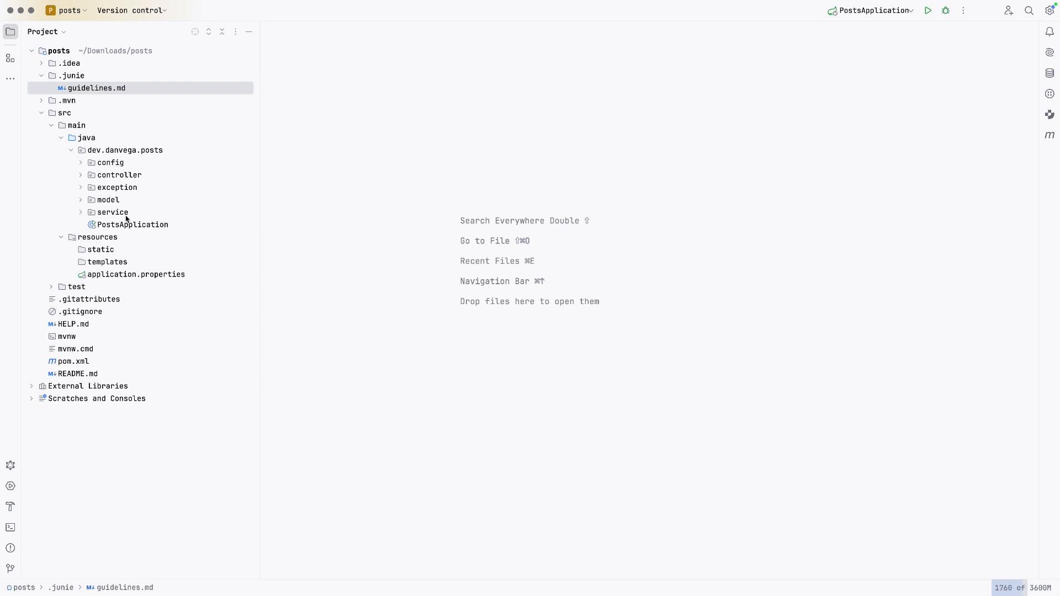
Open the Post record from model and the PostService interface from service
left_click(108, 199)
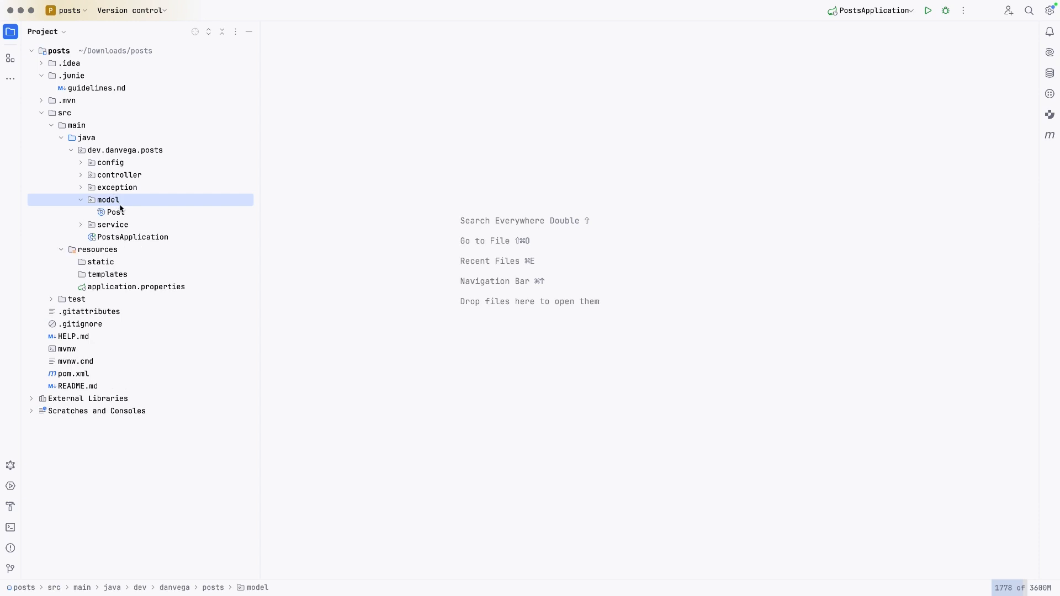
double_click(115, 211)
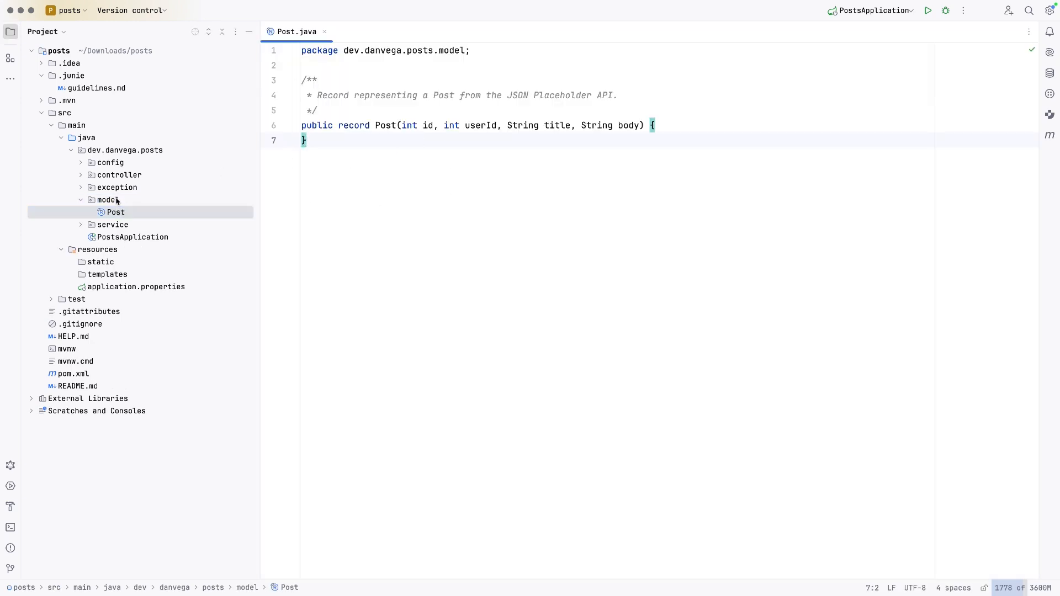
mouse_move(117, 180)
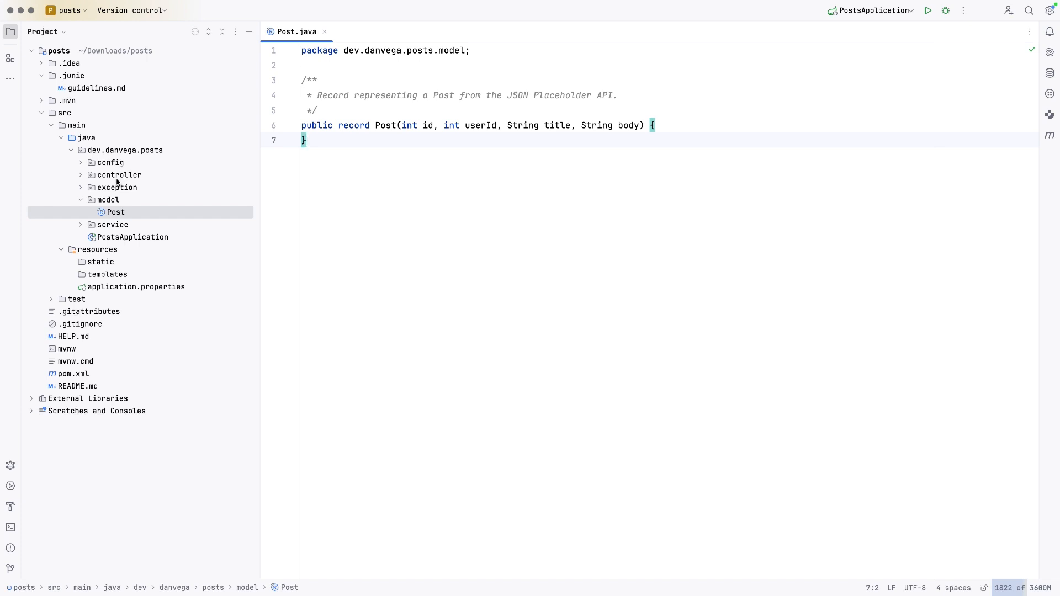
left_click(114, 224)
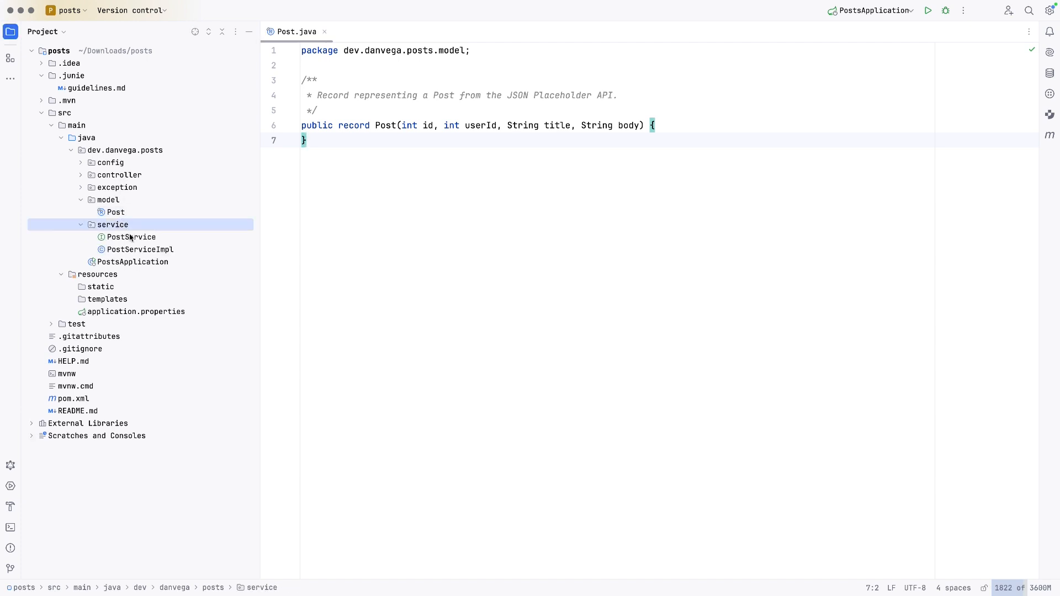
left_click(130, 236)
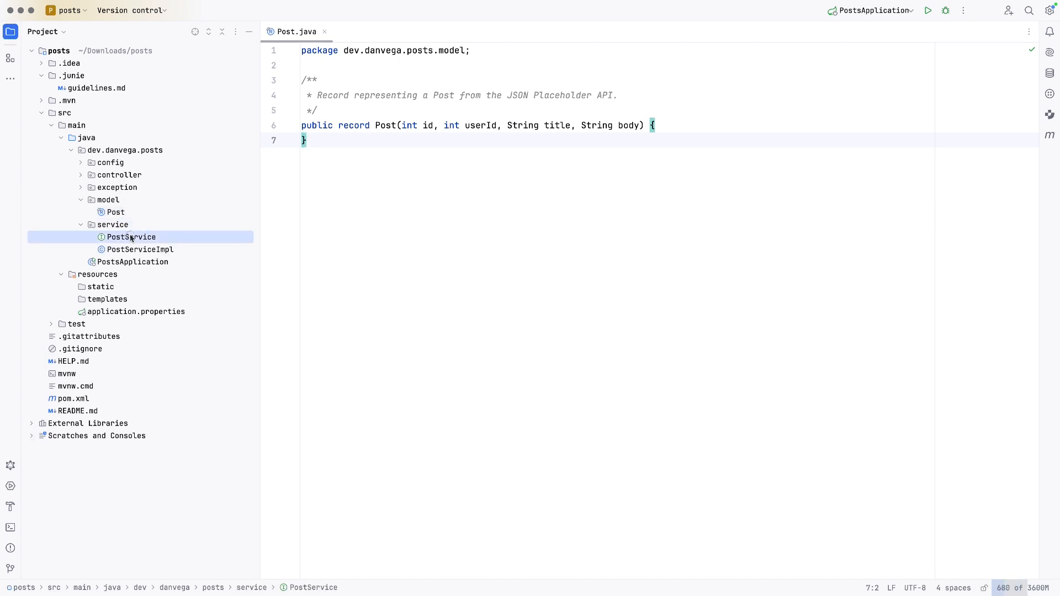
double_click(130, 236)
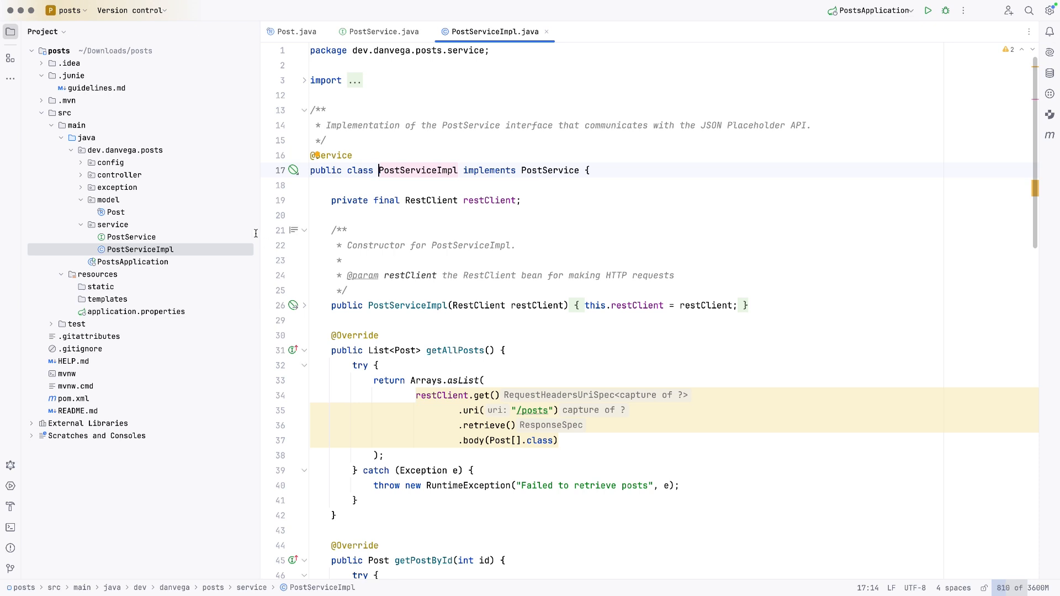
mouse_move(479, 305)
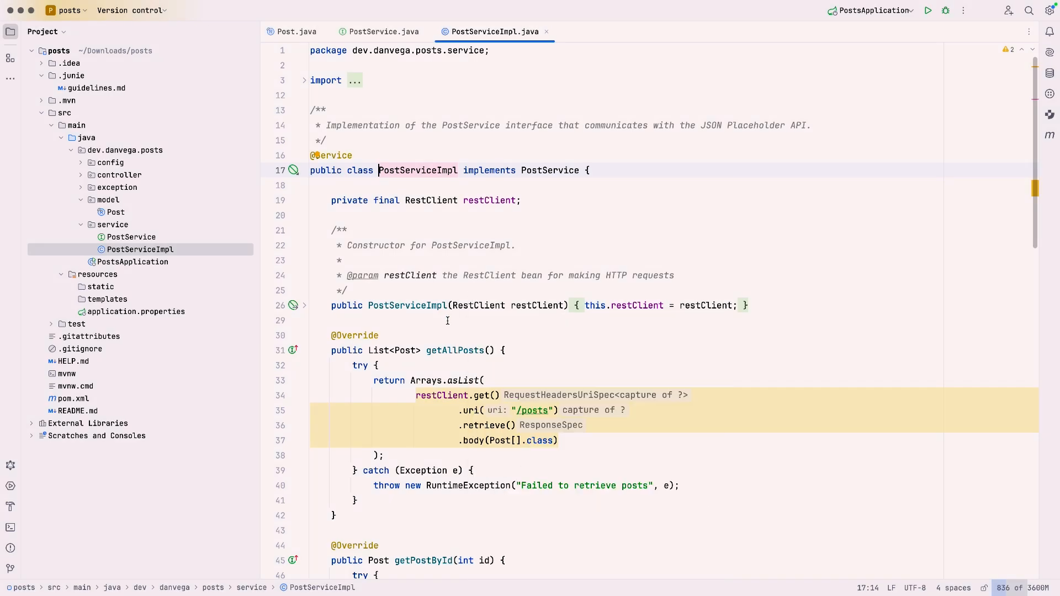
Open ResourceNotFoundException, GlobalExceptionHandler and the /api/posts PostController
left_click(117, 187)
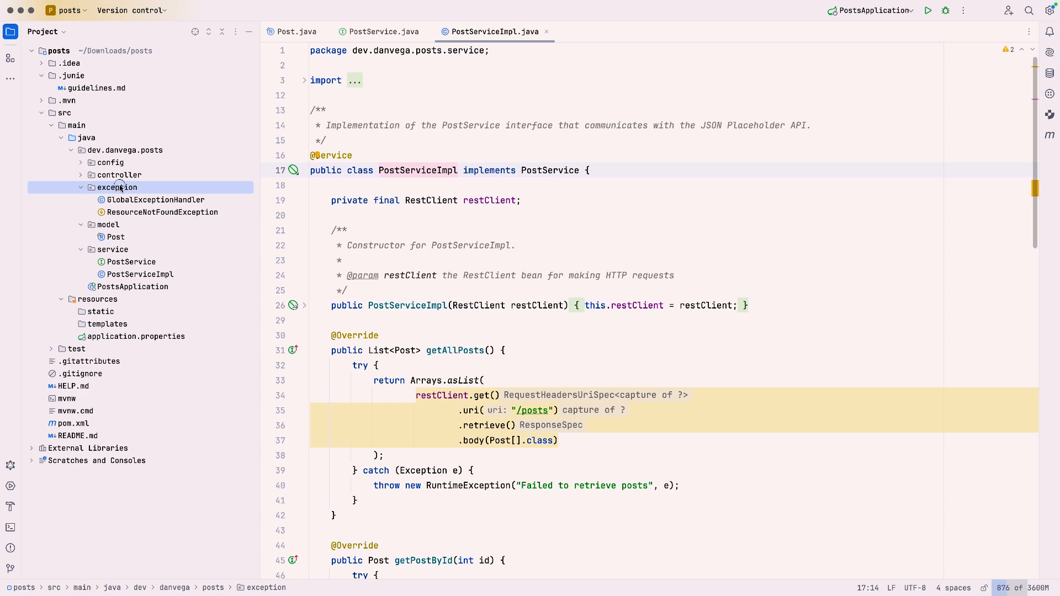
left_click(162, 211)
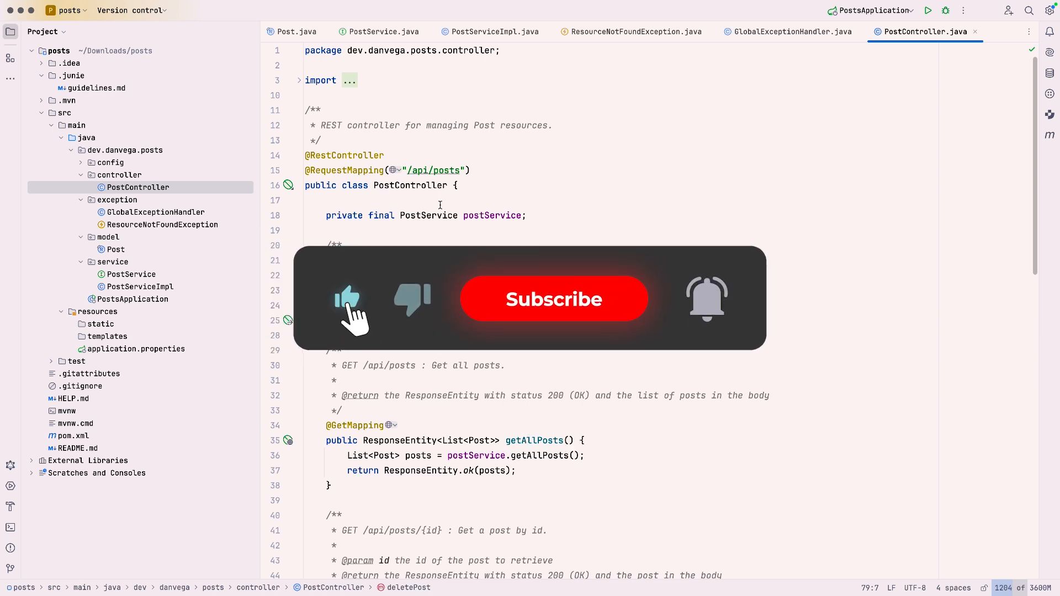
left_click(553, 299)
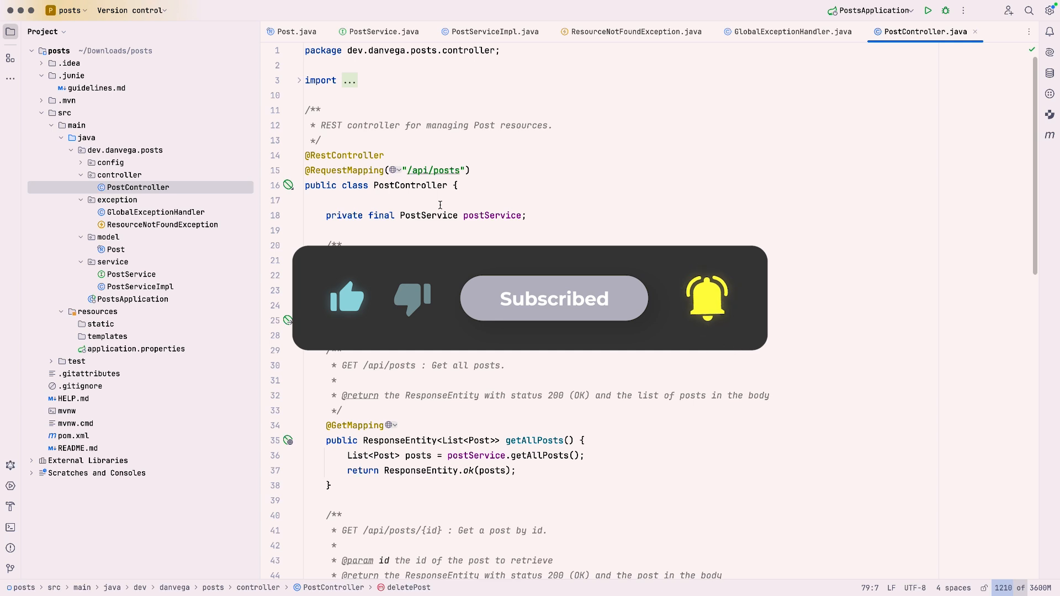